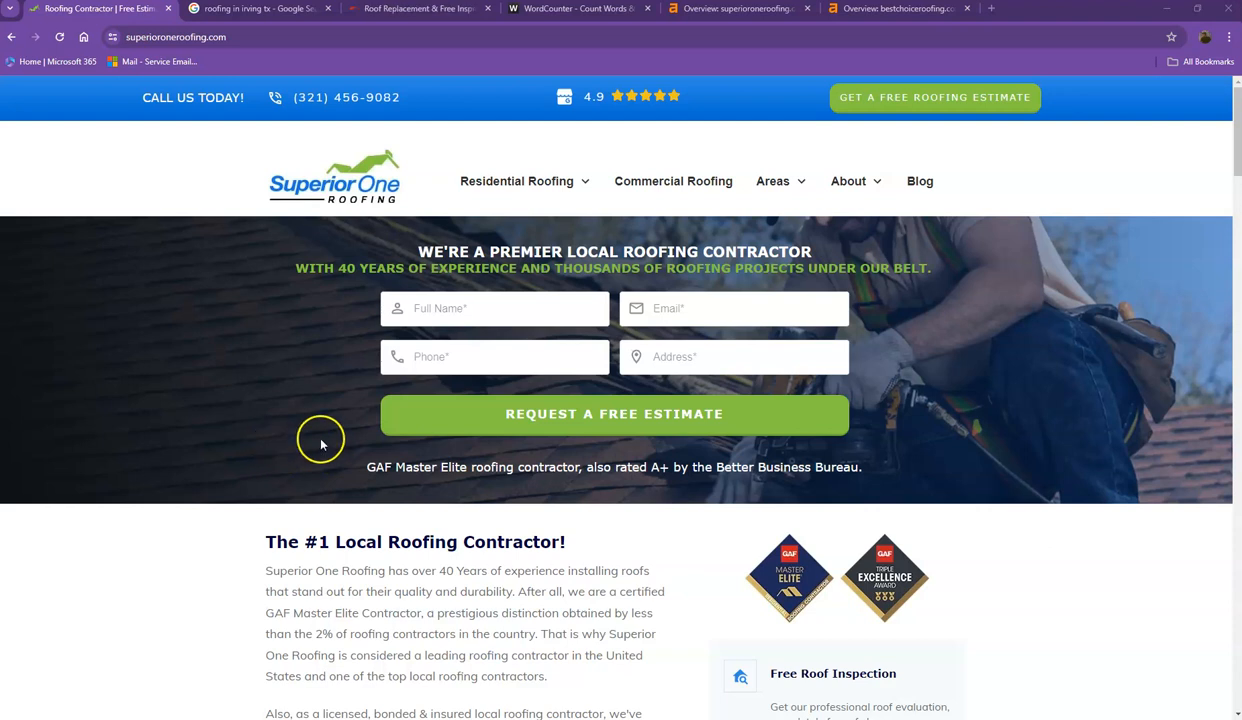
pyautogui.moveTo(350, 444)
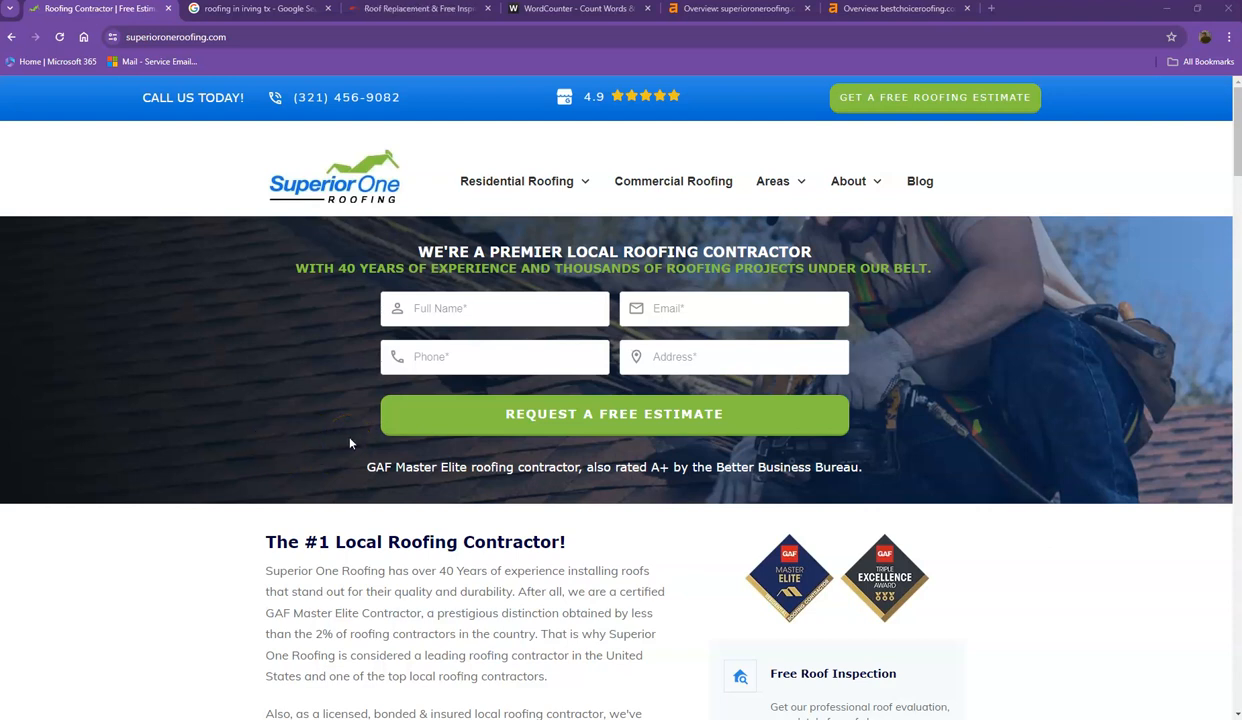
pyautogui.moveTo(344, 418)
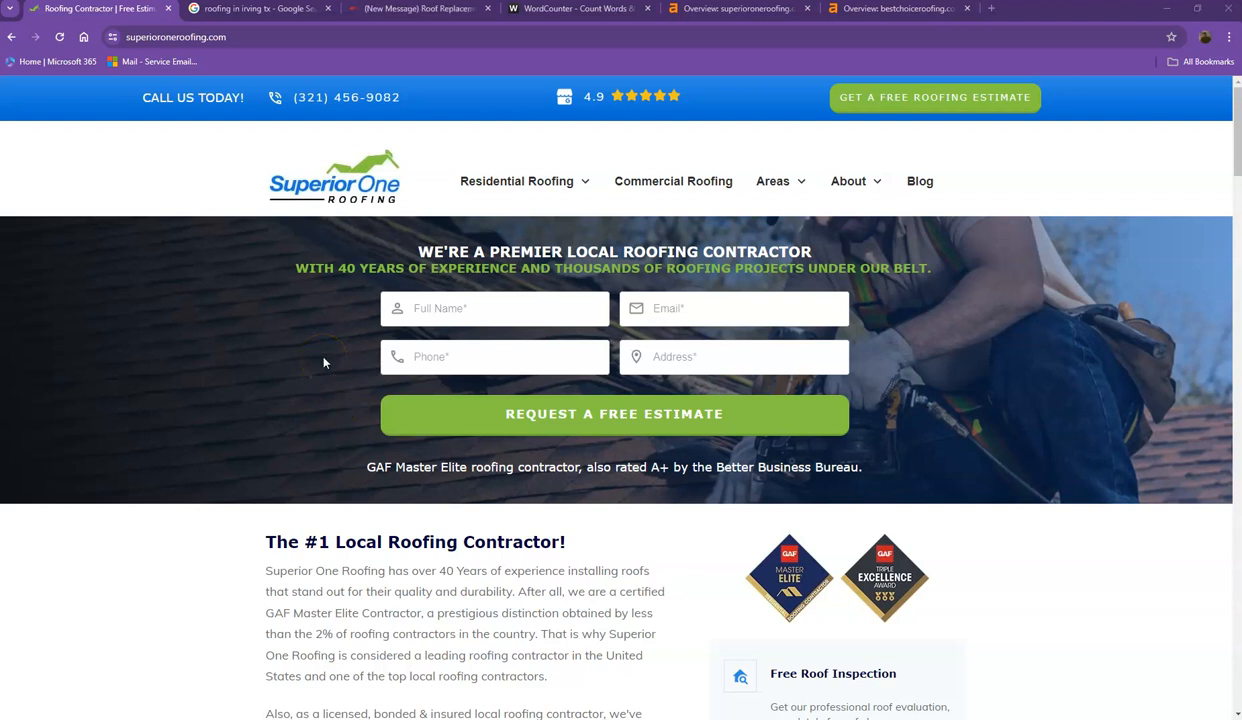
# Scroll down through the Superior One and Best Choice Roofing homepages for a first comparison
pyautogui.scroll(-3)
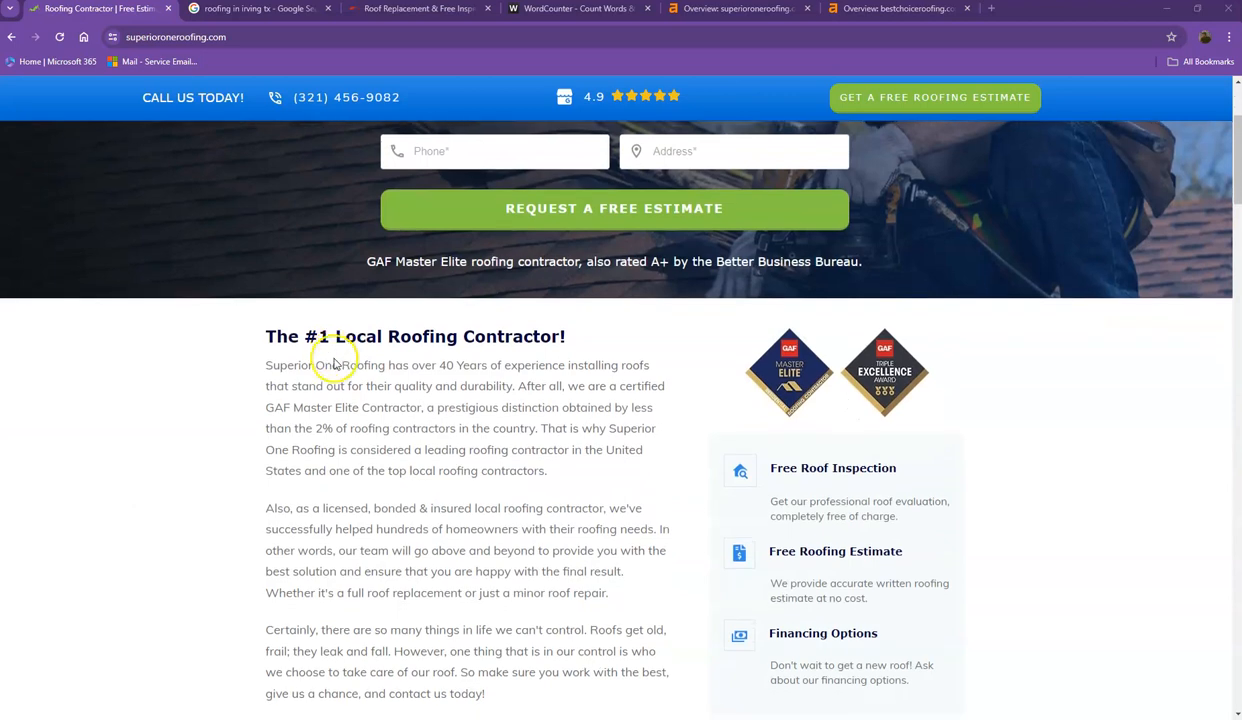
pyautogui.scroll(-3)
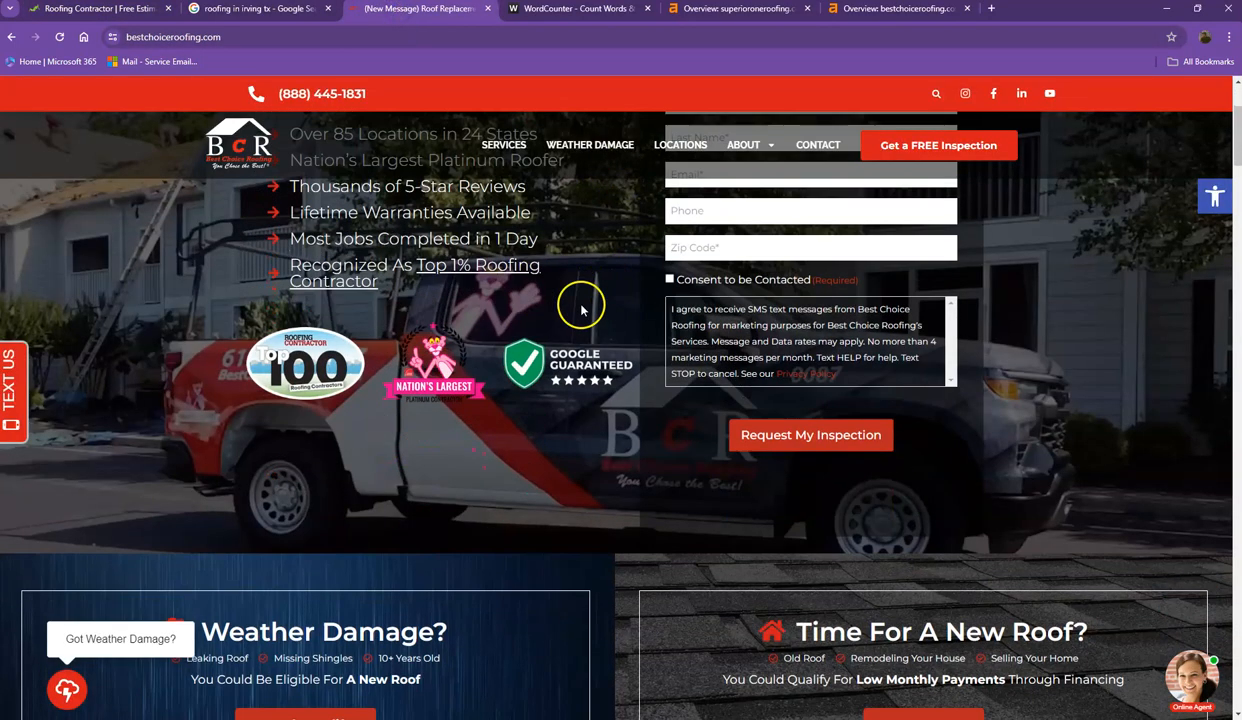
pyautogui.scroll(-3)
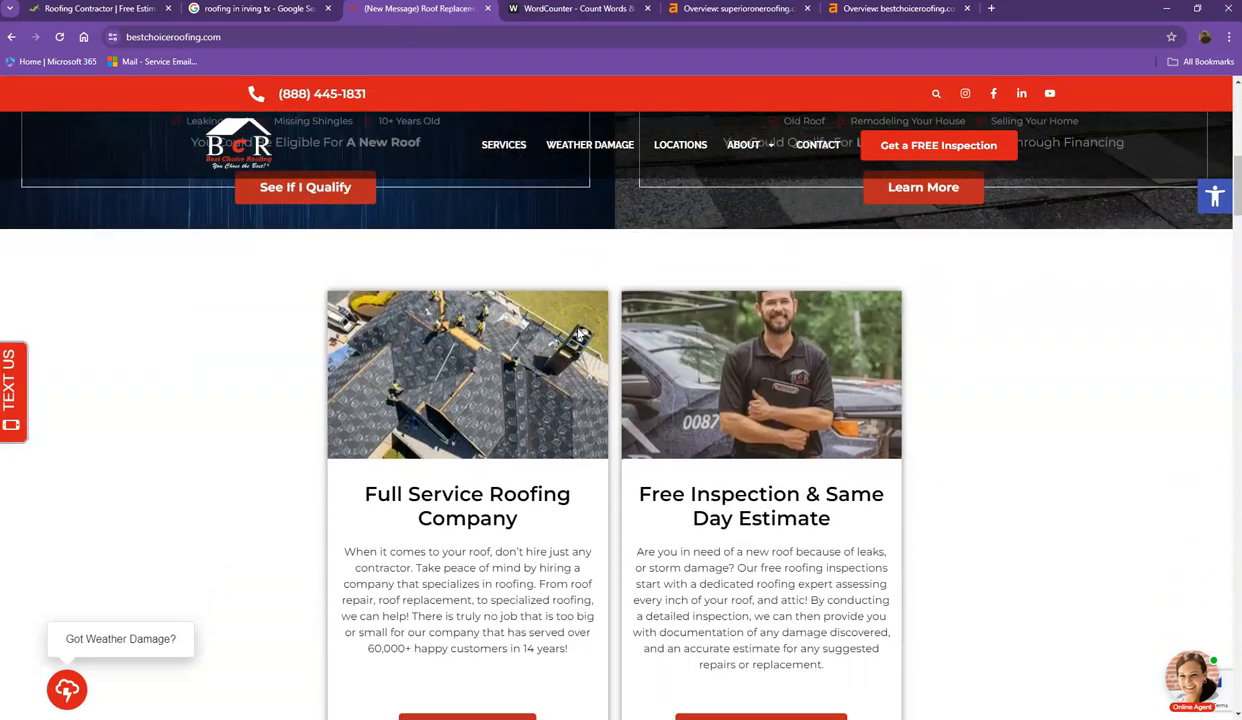
pyautogui.scroll(-3)
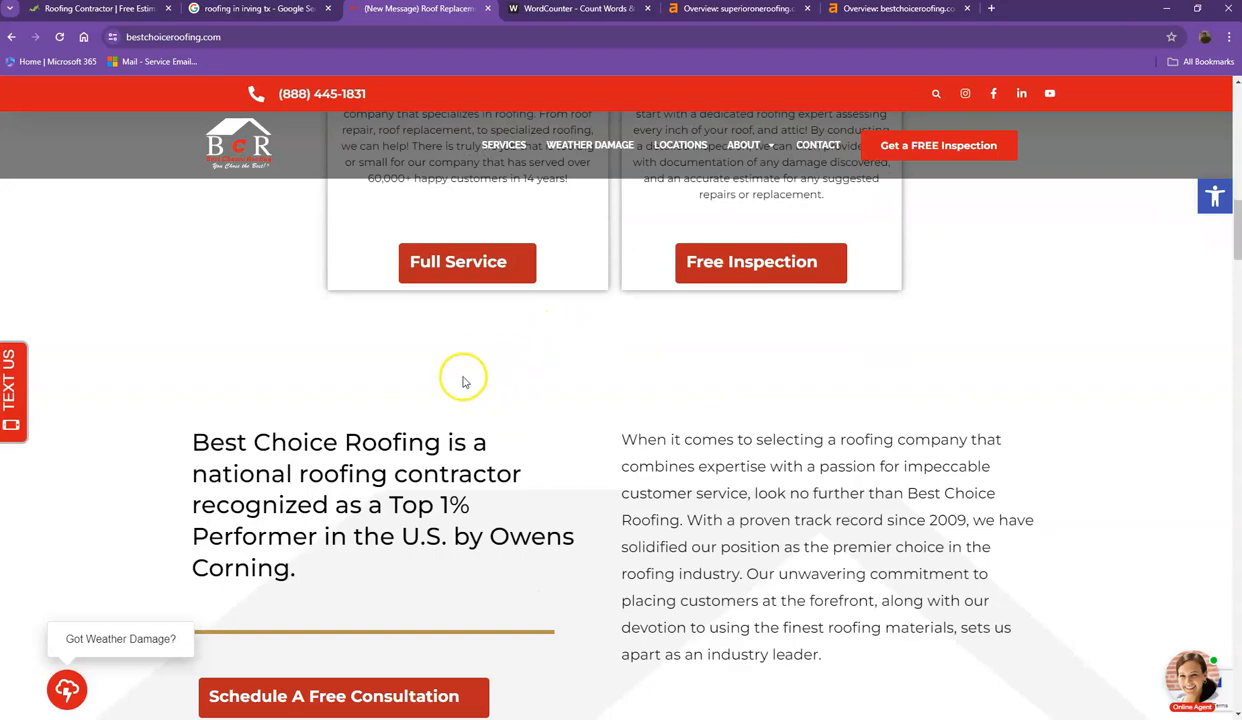
pyautogui.scroll(-3)
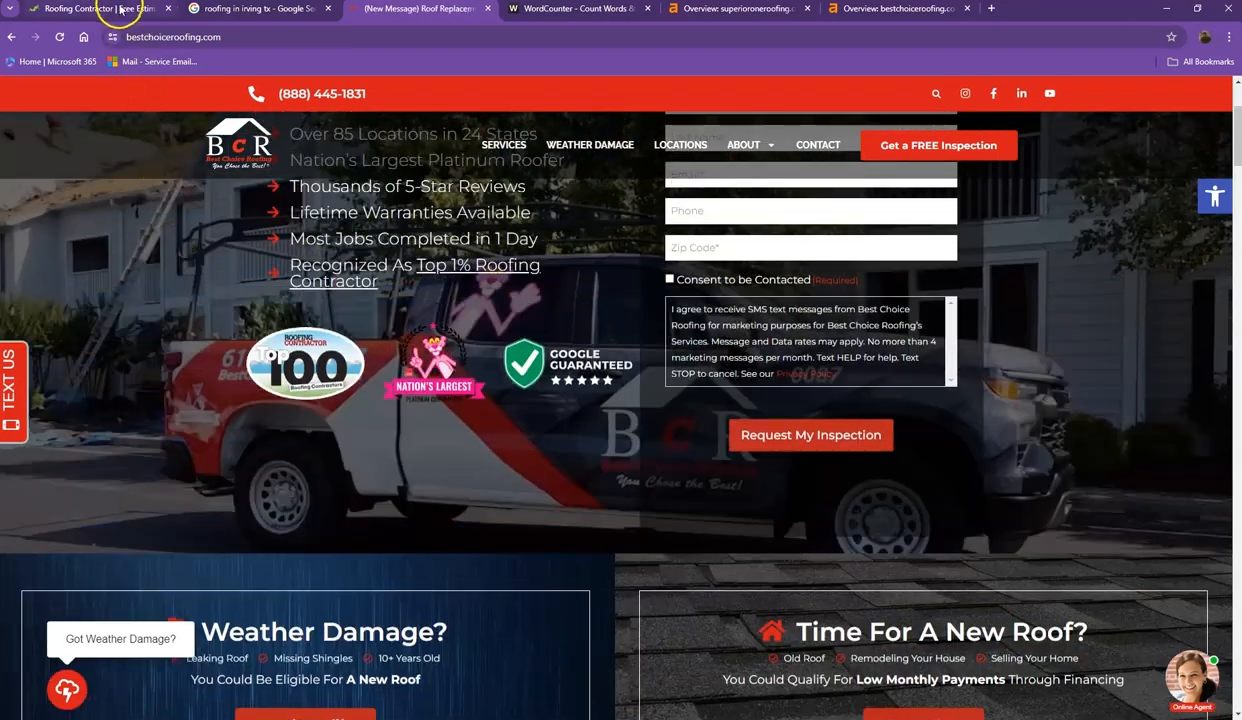
# Return to the Superior One Roofing homepage and scroll down to the customer reviews
pyautogui.click(90, 8)
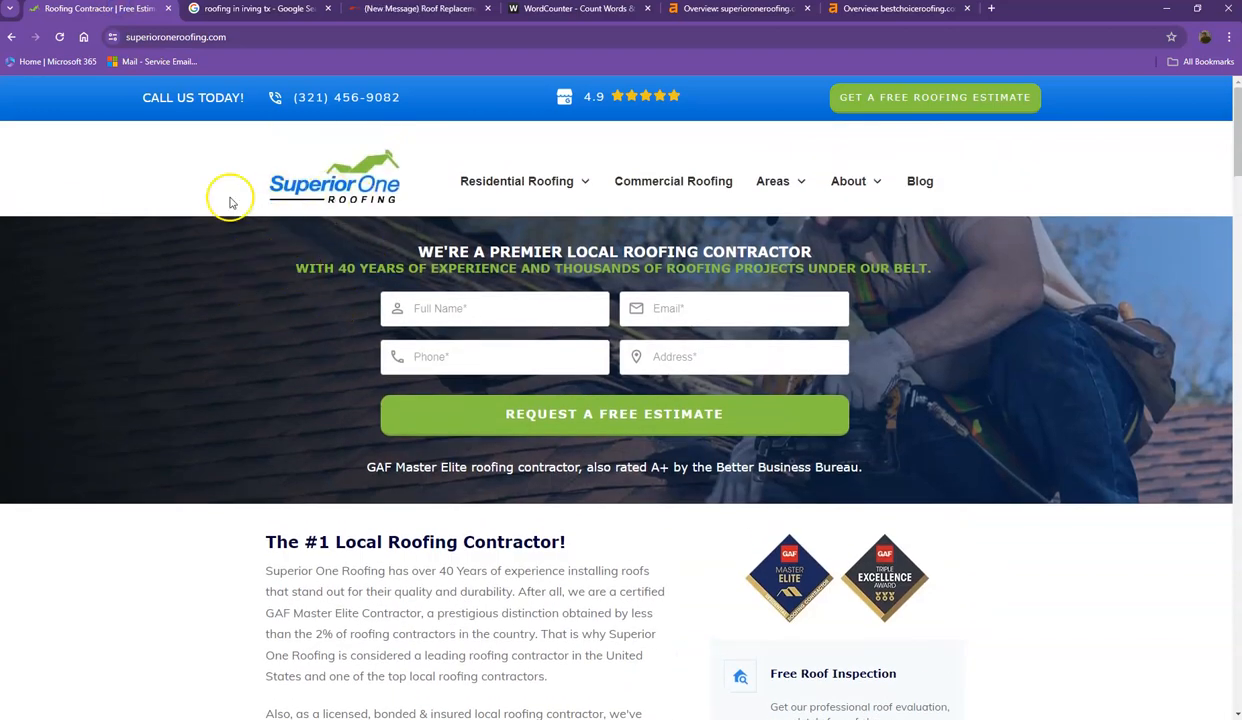
pyautogui.scroll(-3)
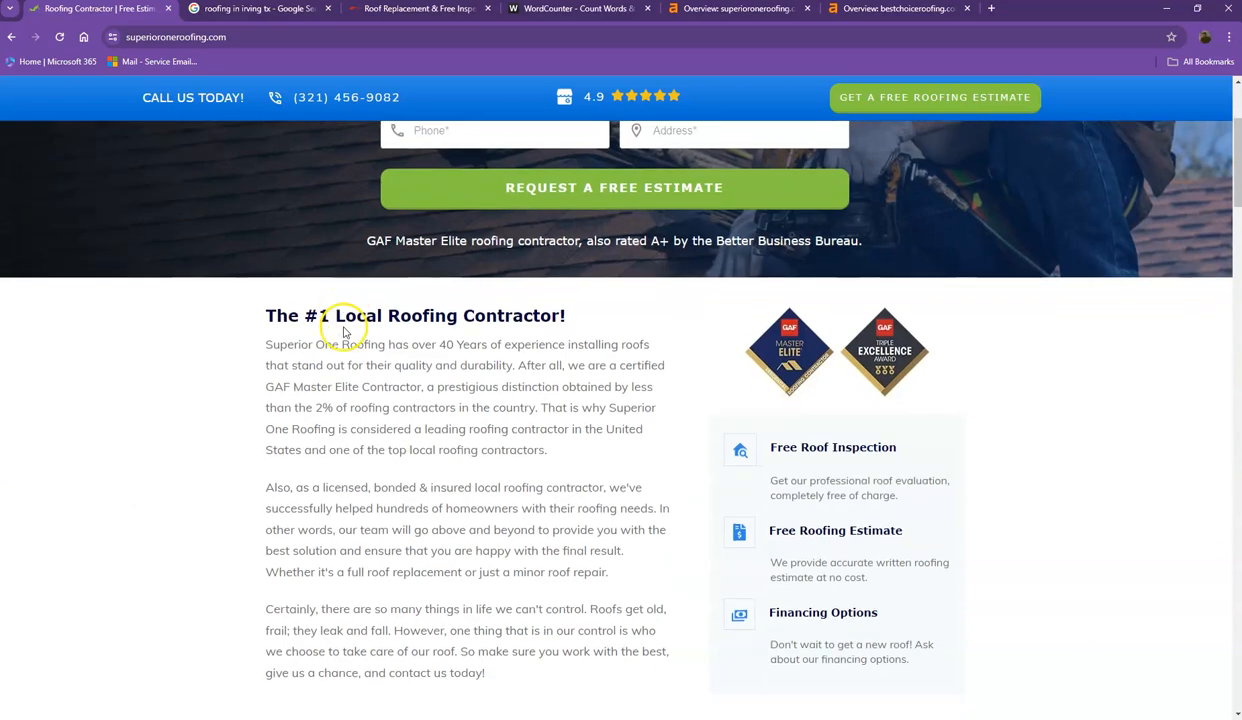
pyautogui.scroll(-3)
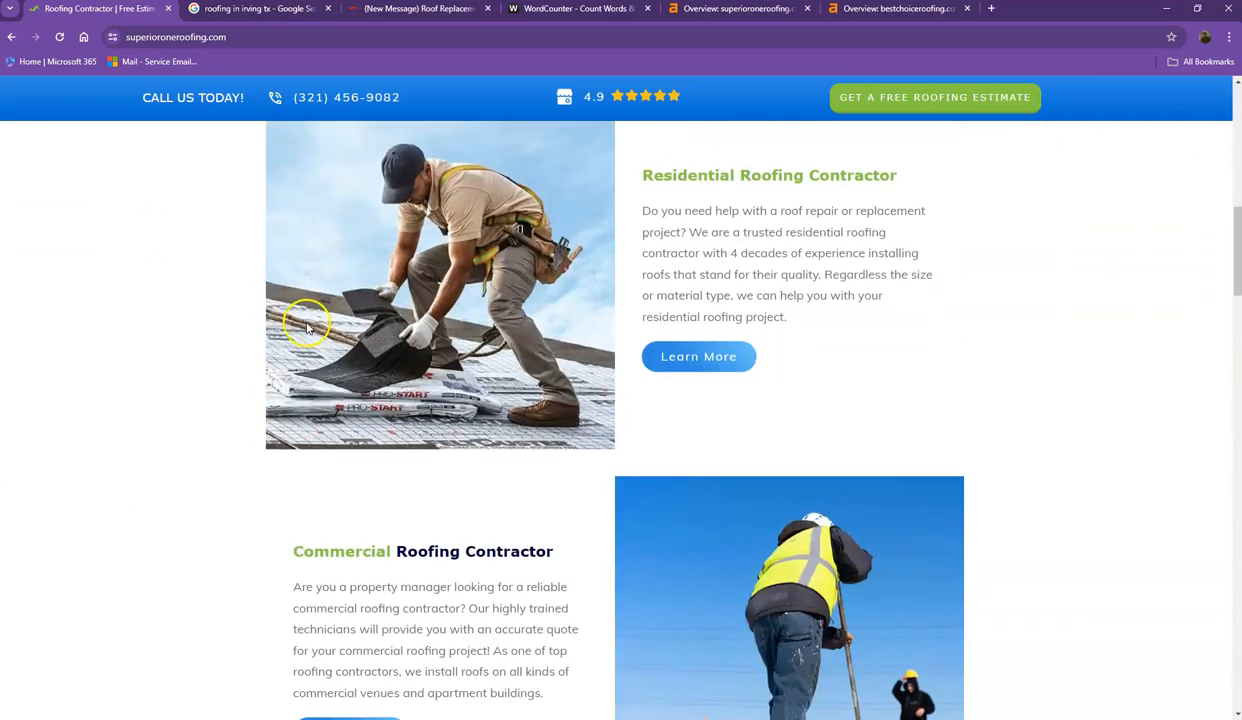
pyautogui.scroll(-3)
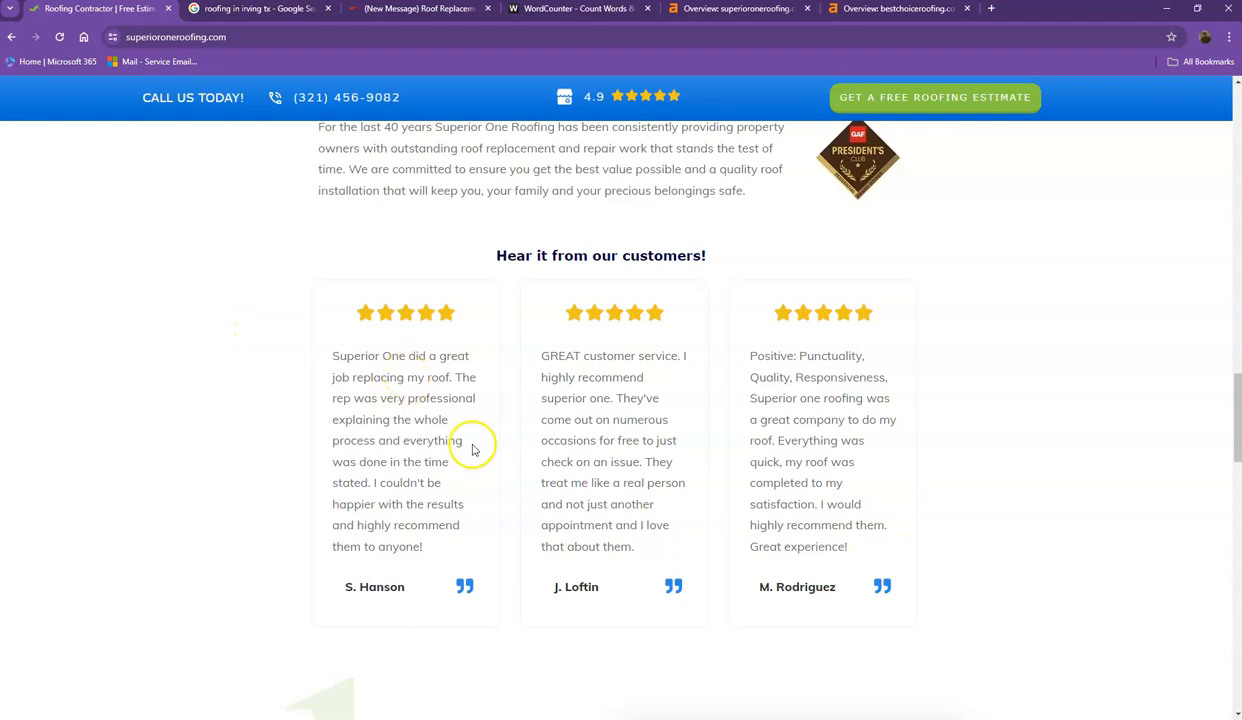
pyautogui.scroll(-3)
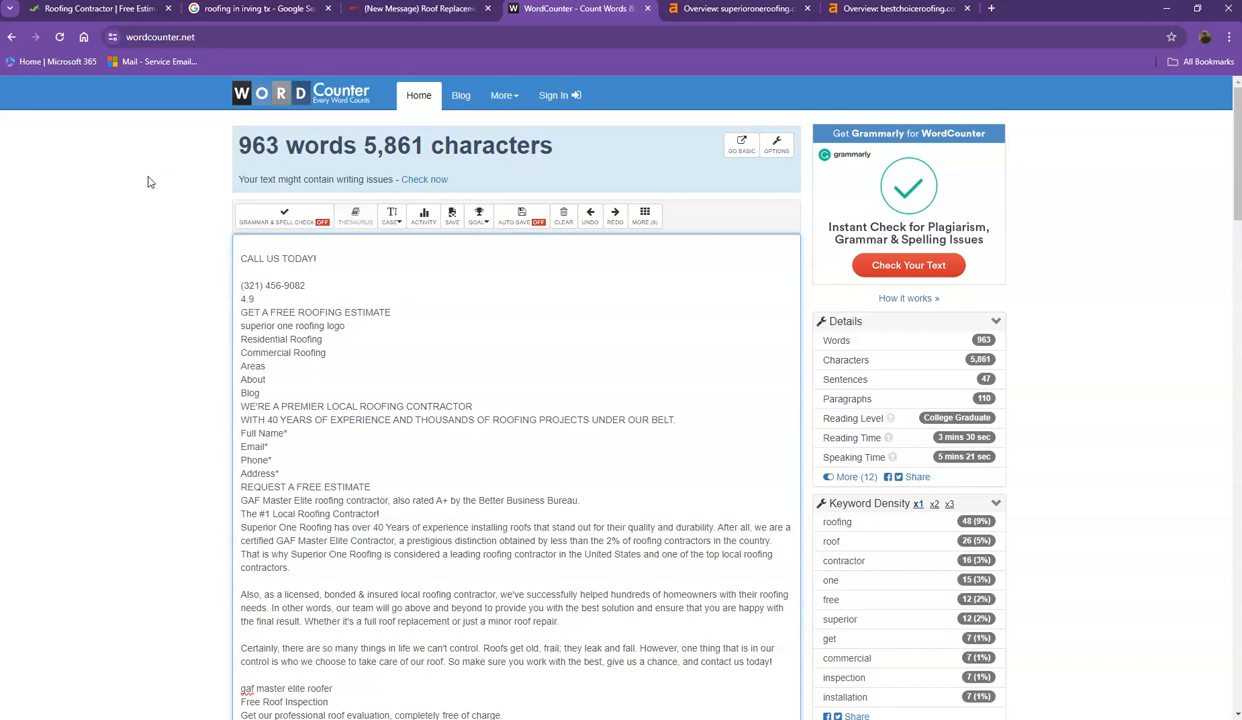
# Scroll WordCounter to read the 963-word, 5,861-character totals and keyword density
pyautogui.scroll(-3)
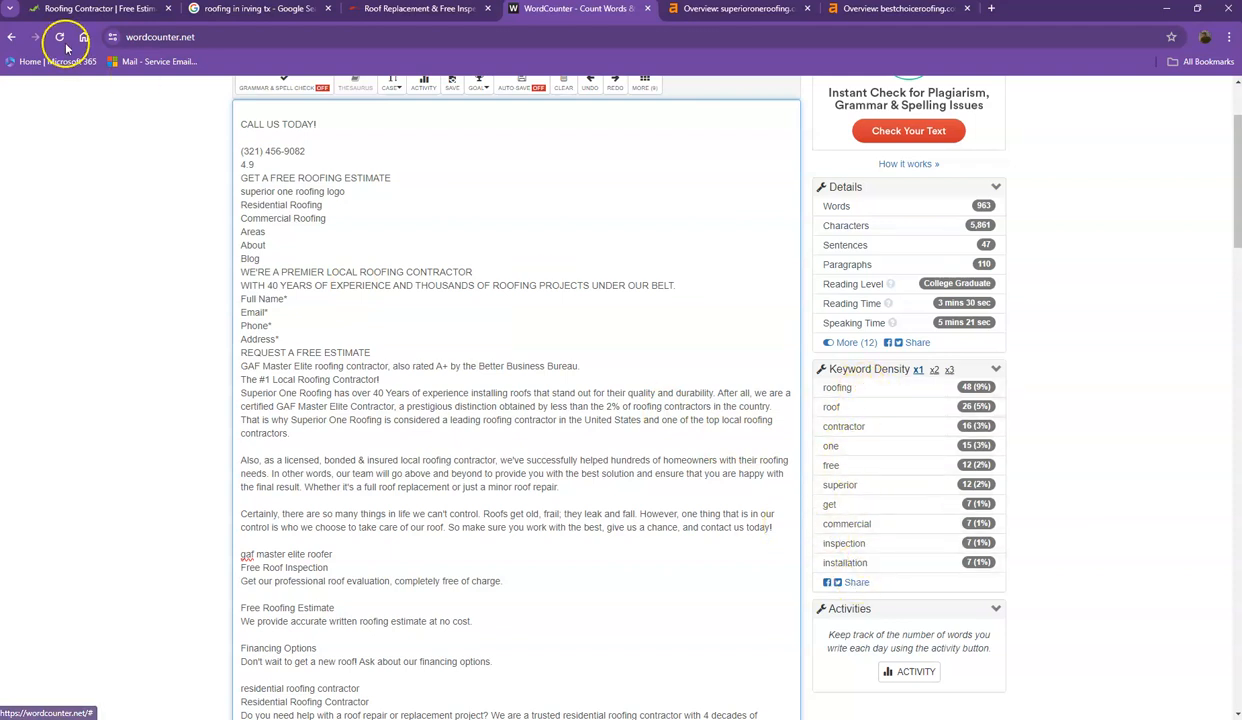
# Go back to the Superior One homepage's '#1 local roofing contractor' introduction
pyautogui.click(96, 8)
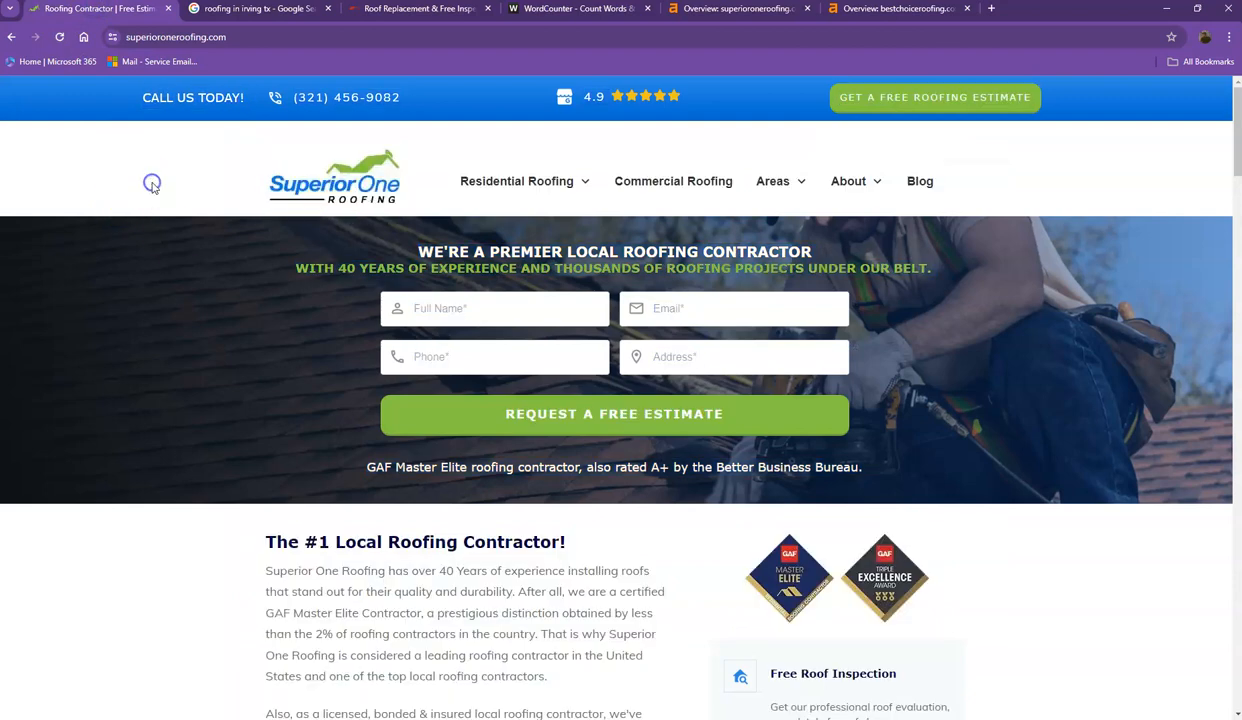
pyautogui.scroll(-3)
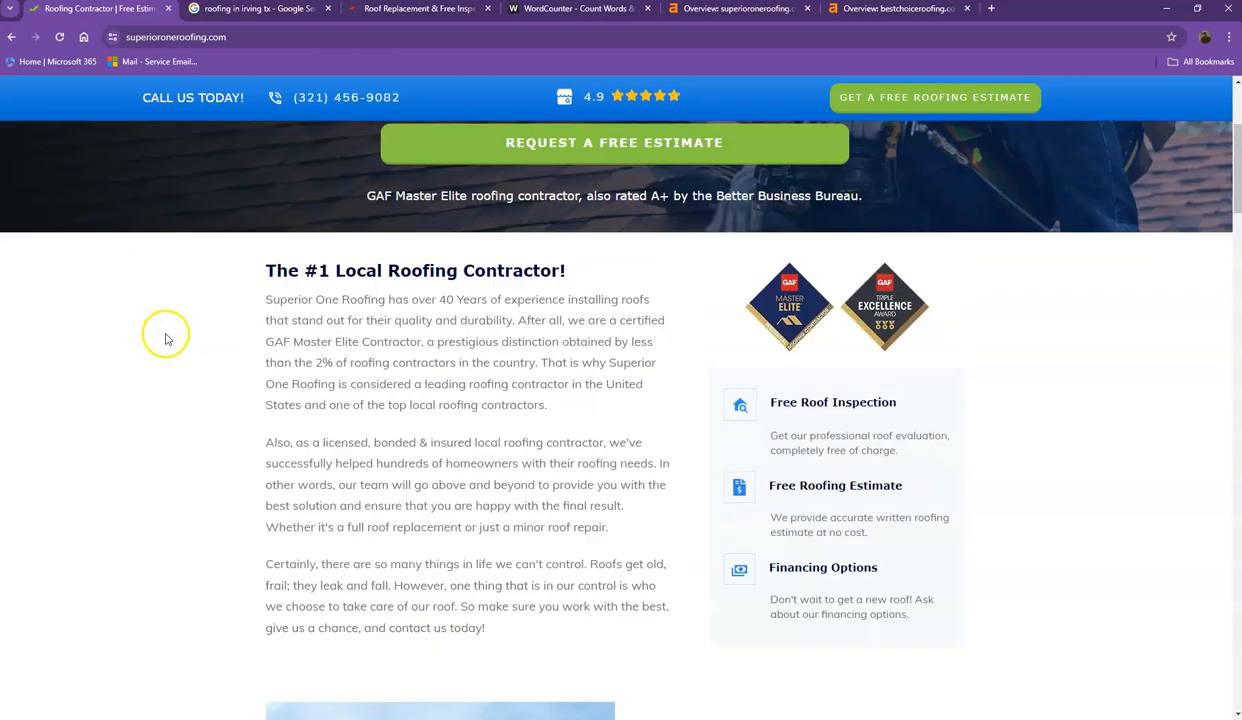
# Browse the Google results for 'roofing in irving tx' from local listings down to Best Choice Roofing
pyautogui.click(260, 8)
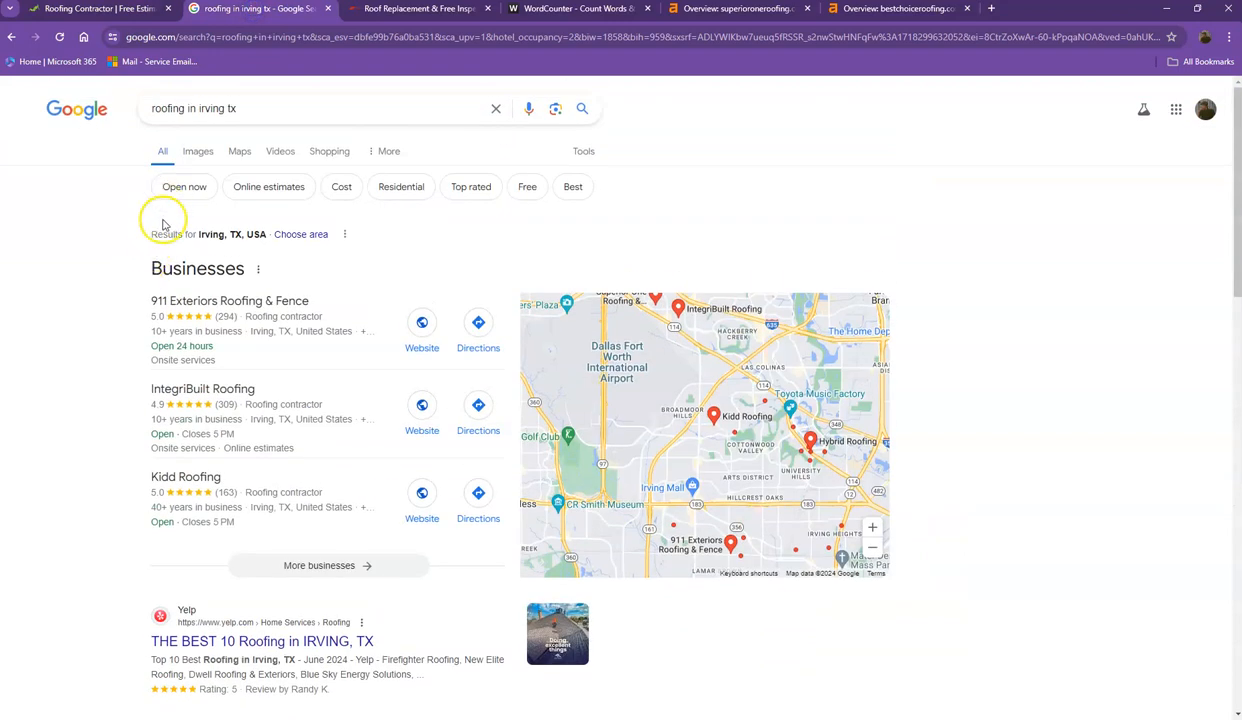
pyautogui.moveTo(240, 238)
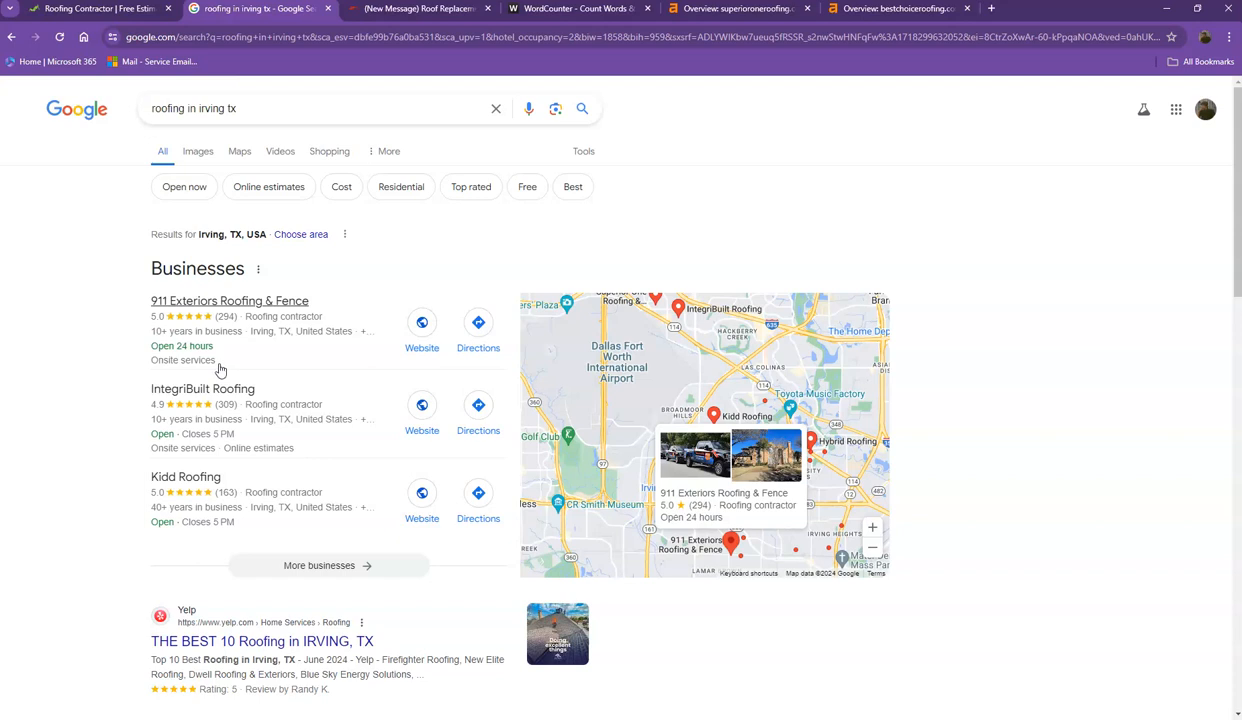
pyautogui.scroll(-3)
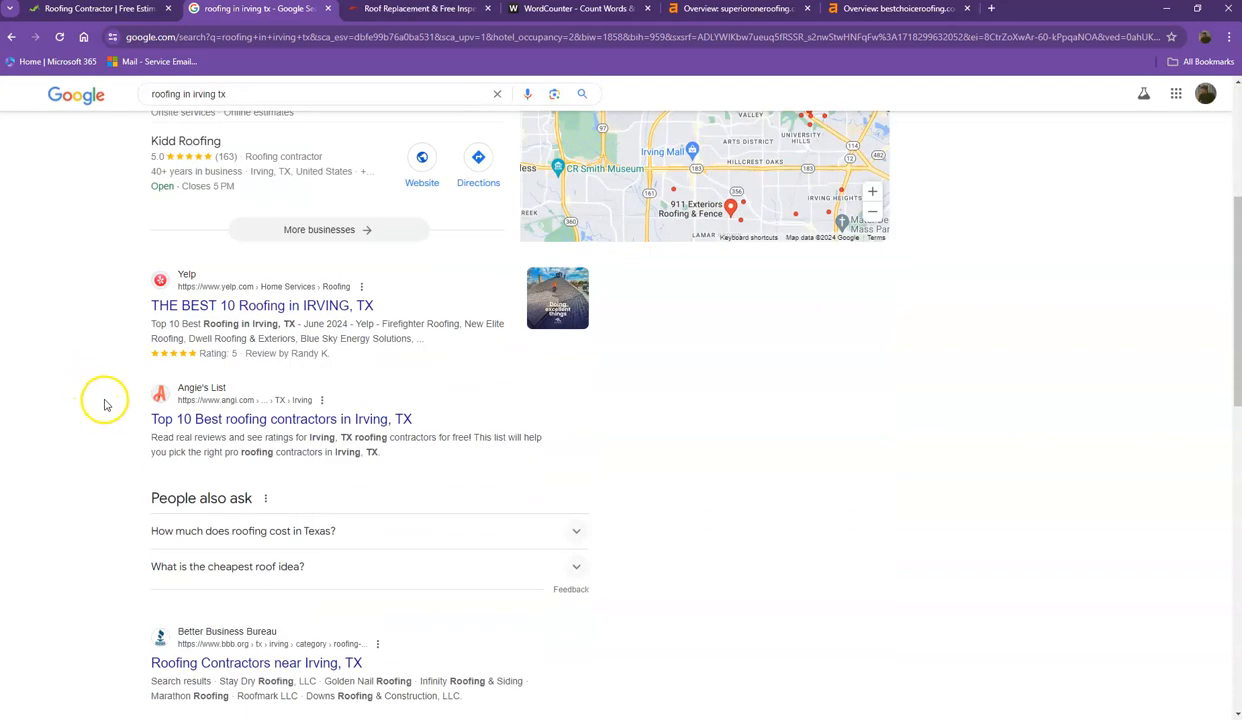
pyautogui.scroll(-3)
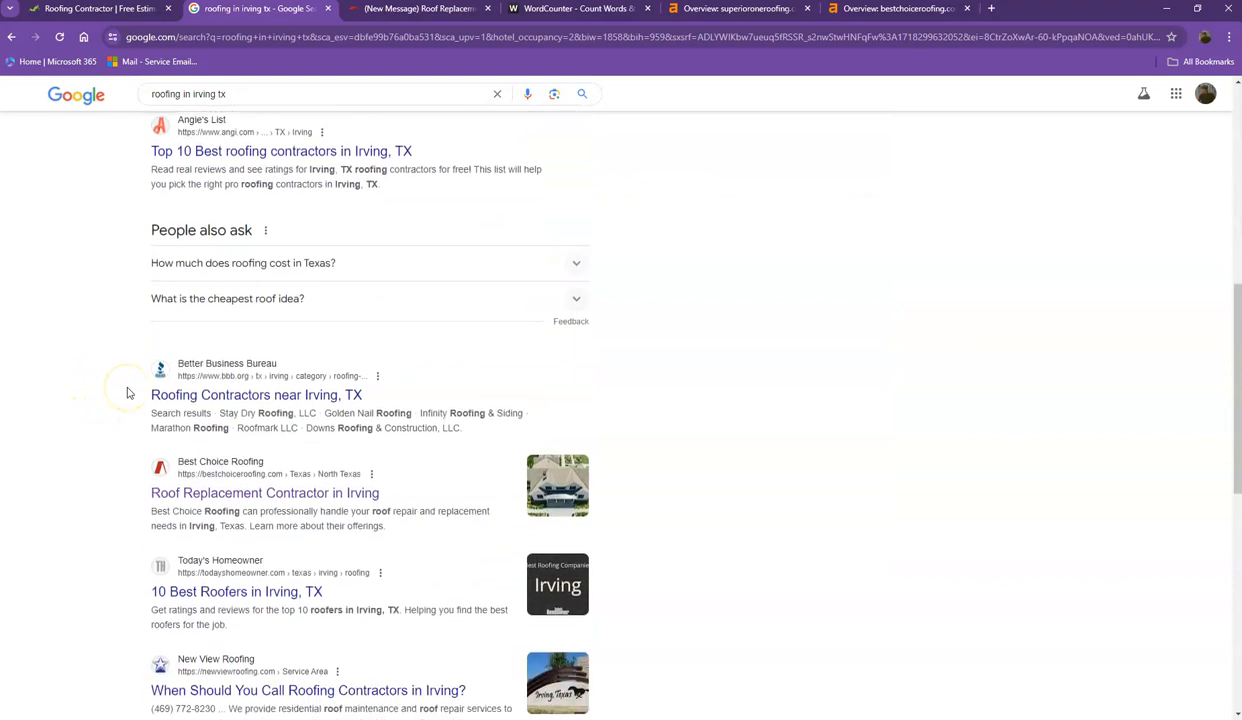
pyautogui.scroll(-3)
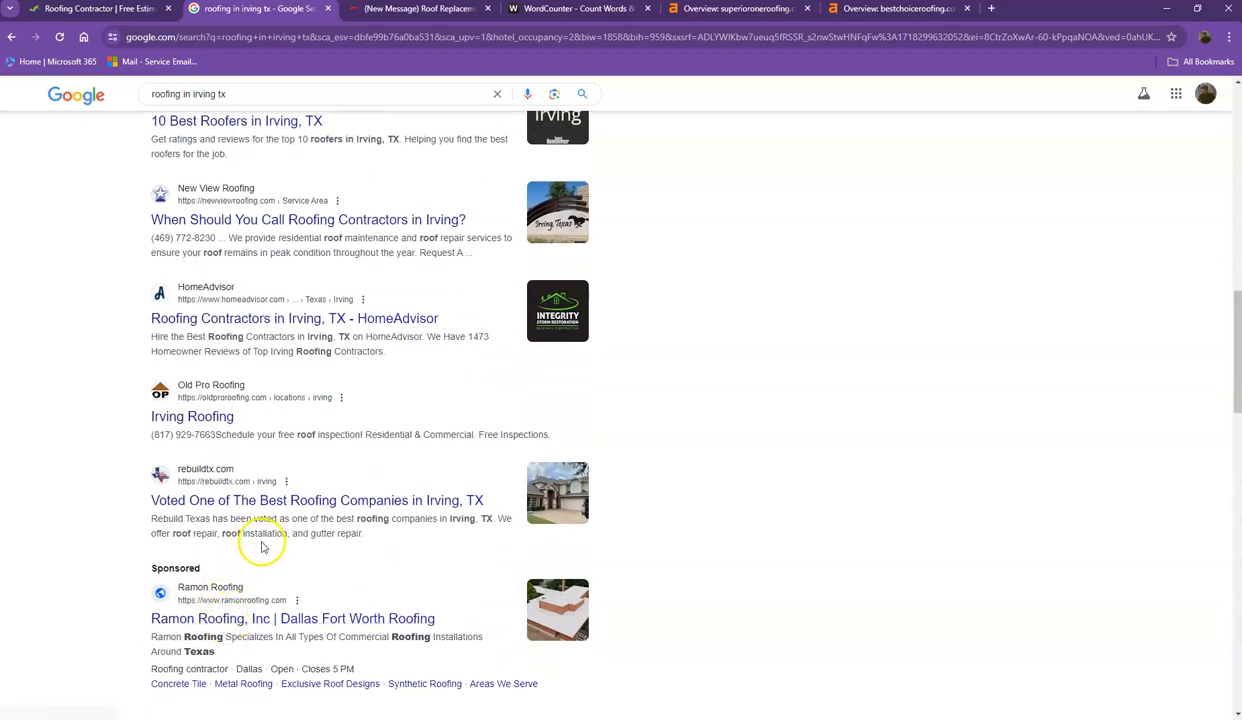
pyautogui.scroll(3)
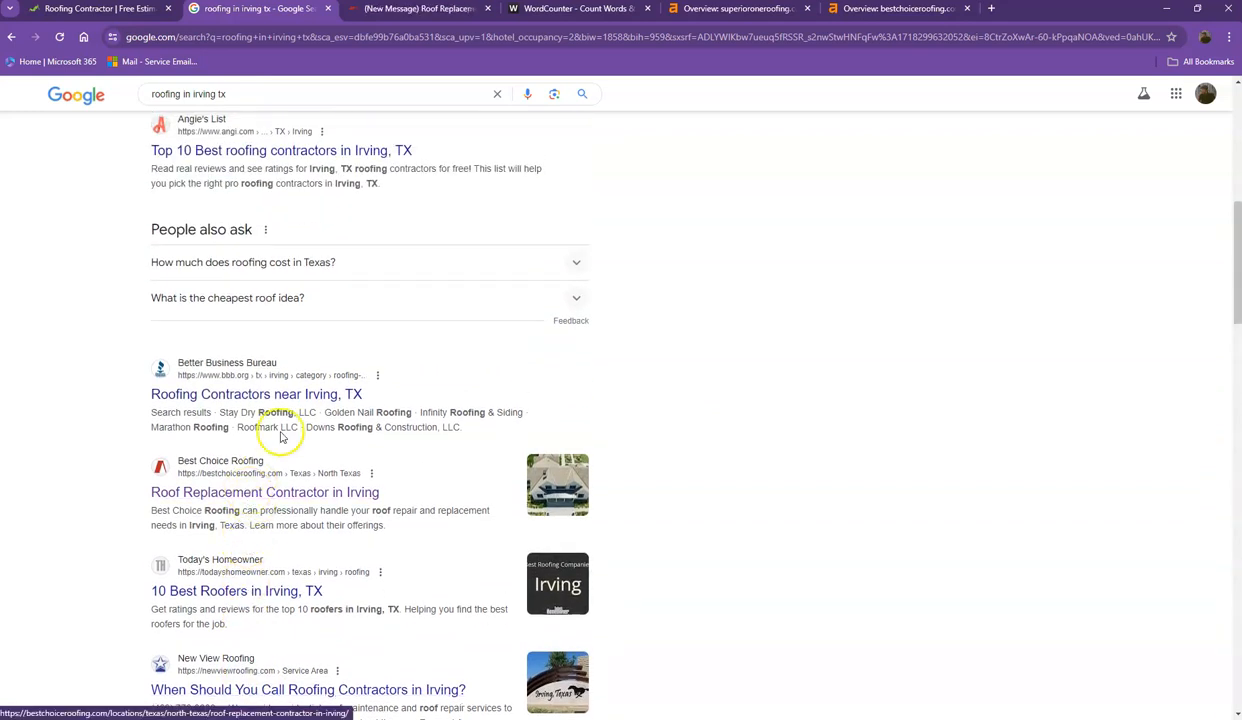
# Scroll Best Choice Roofing's homepage past its services, values and testimonial videos
pyautogui.click(264, 492)
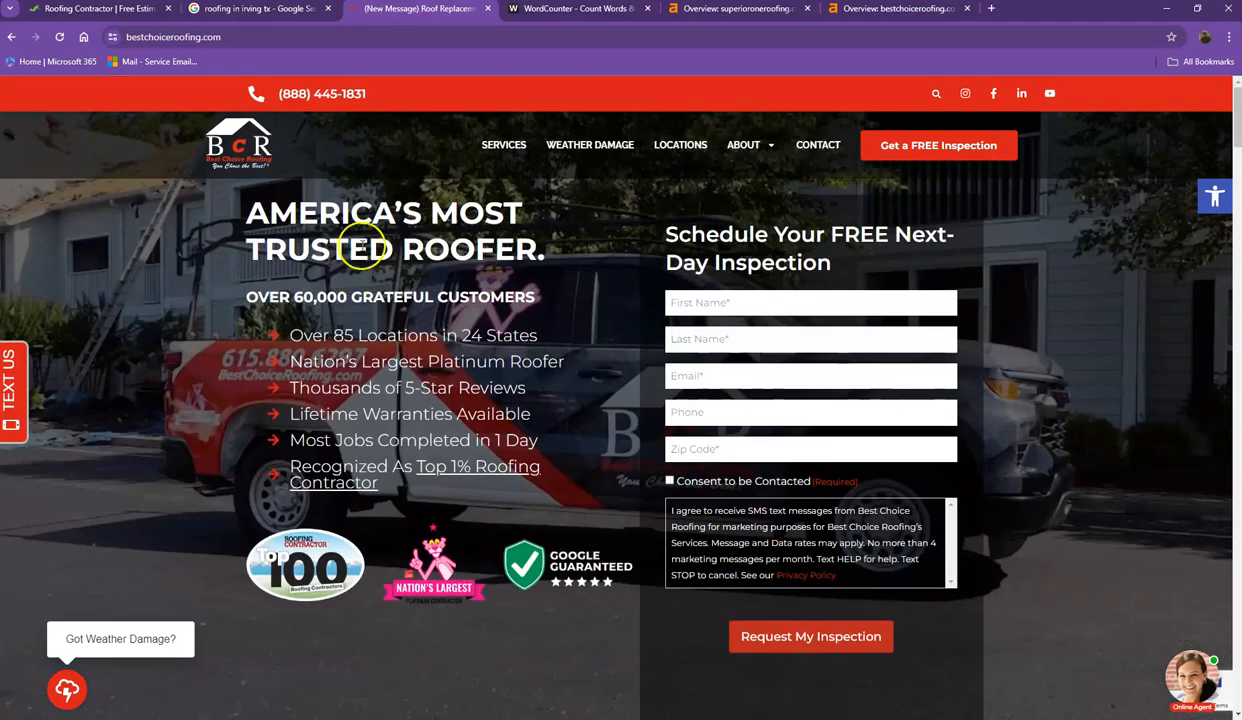
pyautogui.moveTo(490, 304)
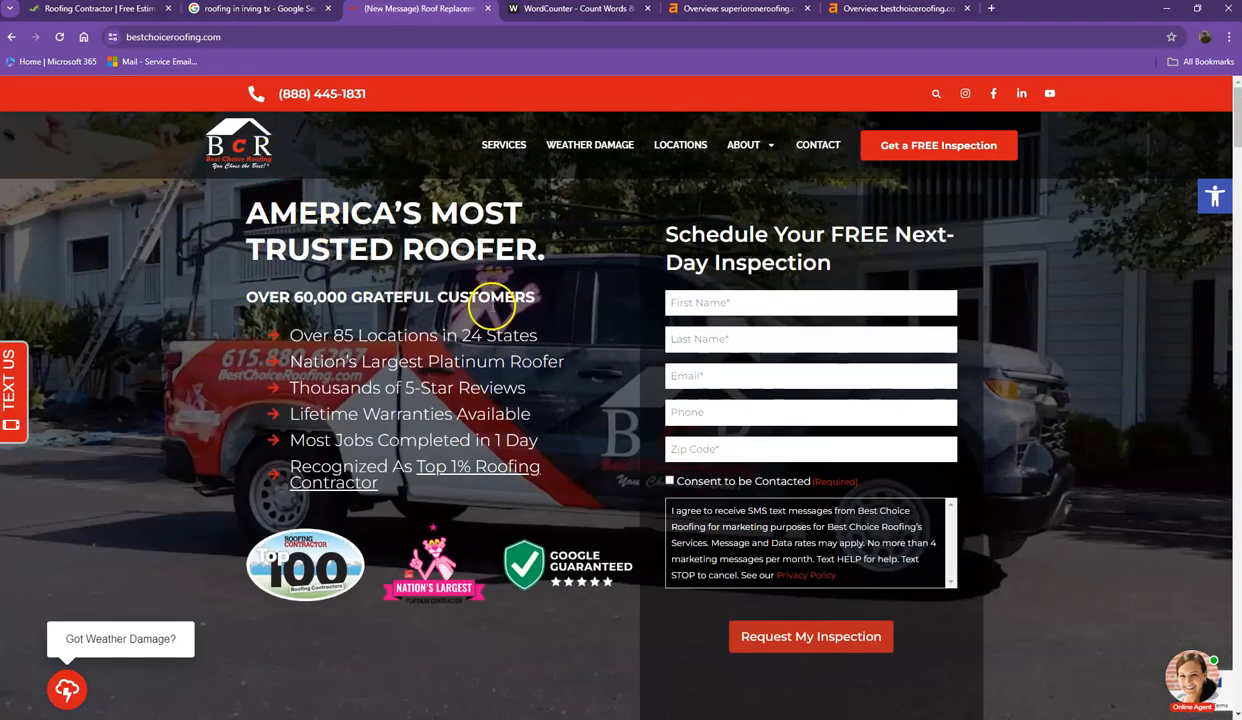
pyautogui.scroll(-3)
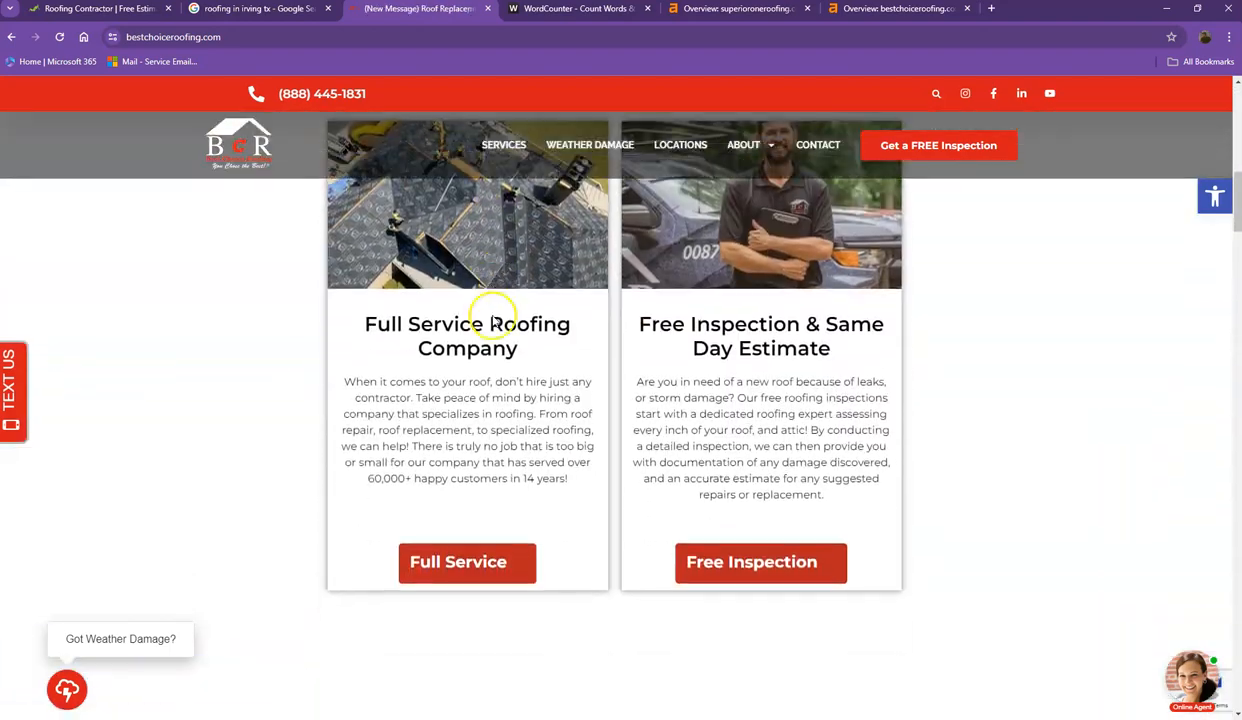
pyautogui.scroll(-3)
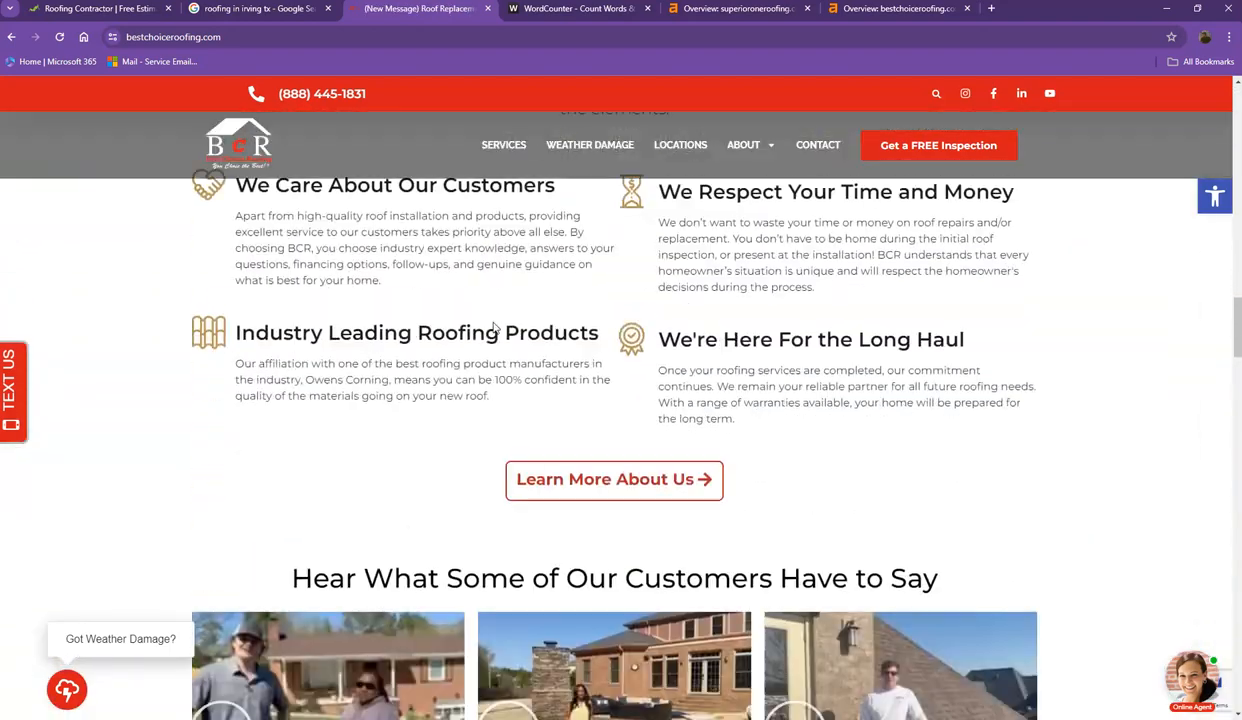
pyautogui.scroll(-3)
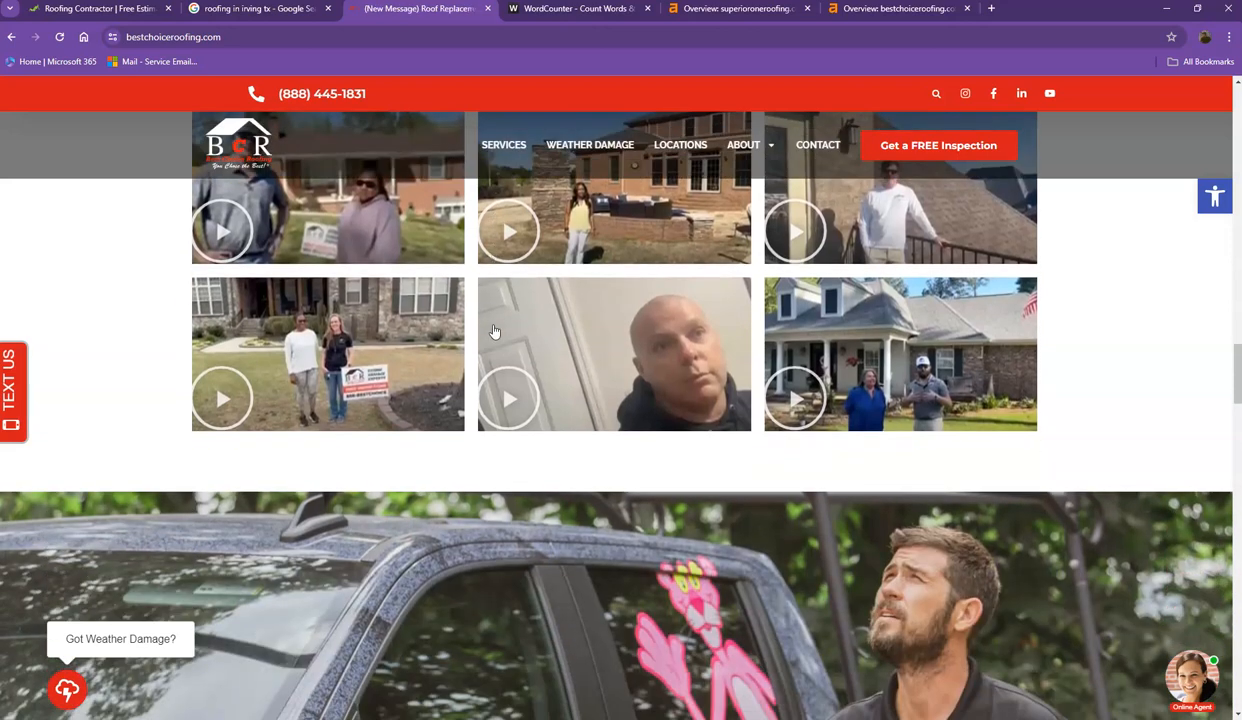
pyautogui.scroll(-3)
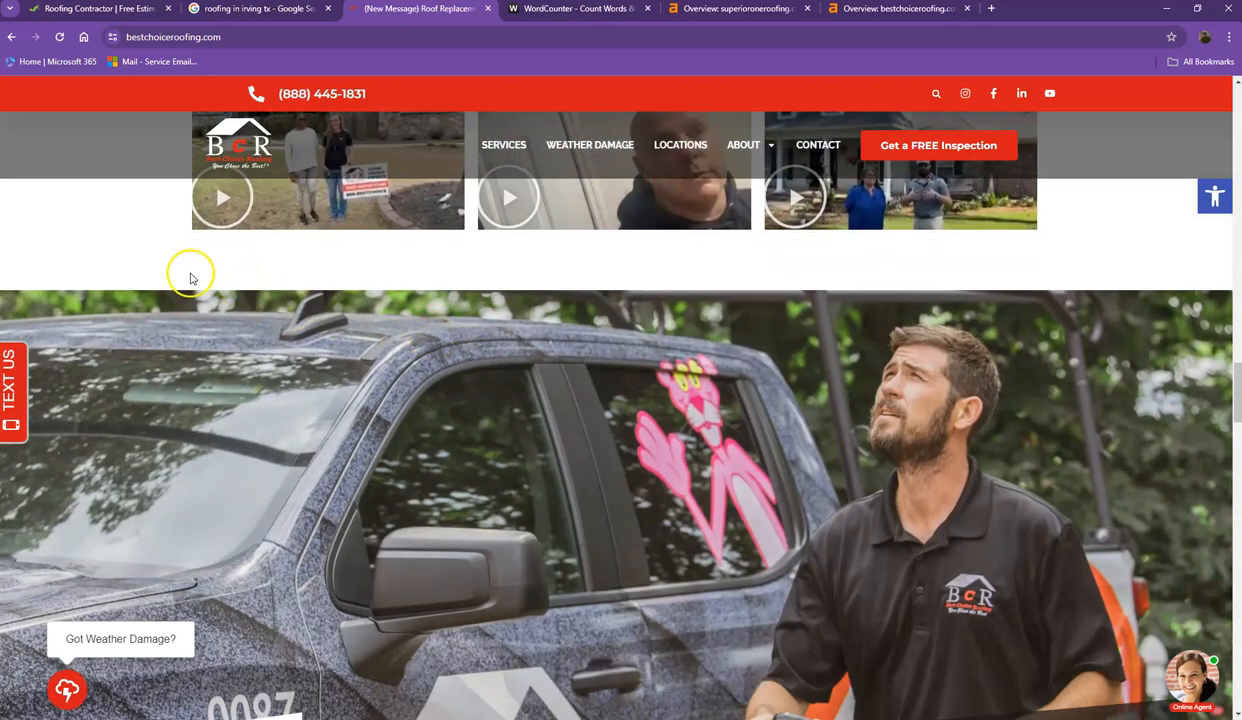
pyautogui.click(578, 8)
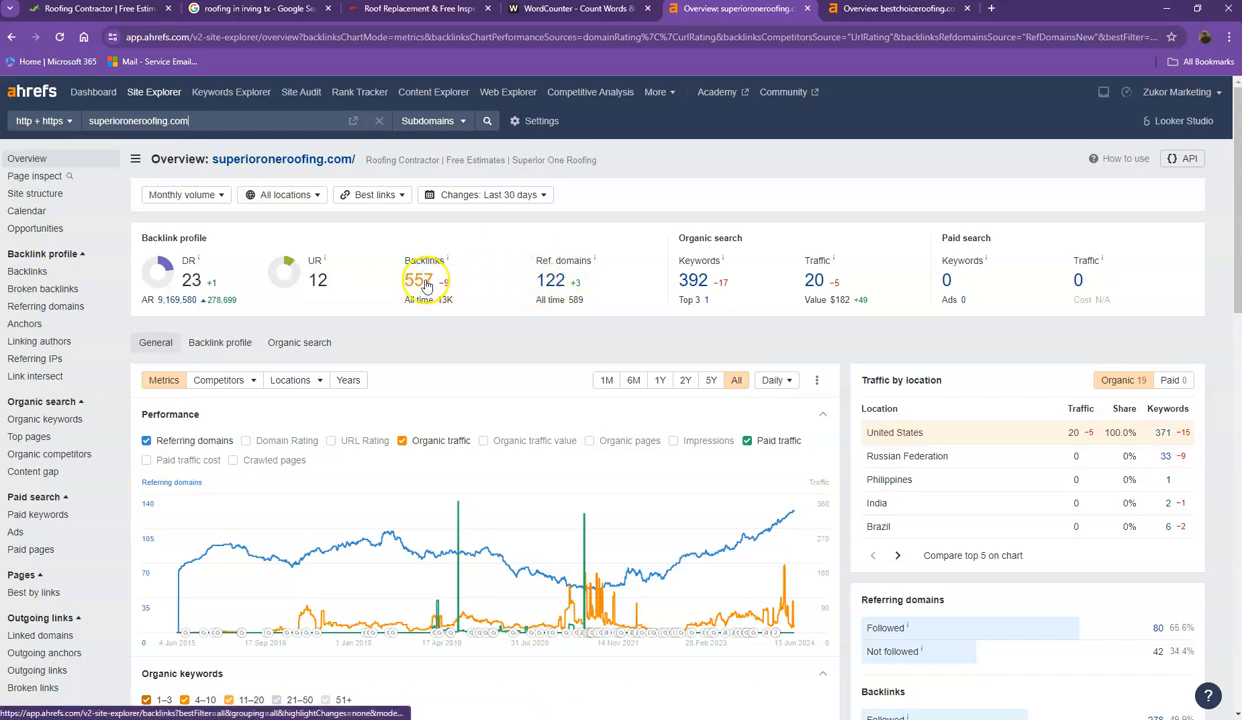
pyautogui.moveTo(550, 280)
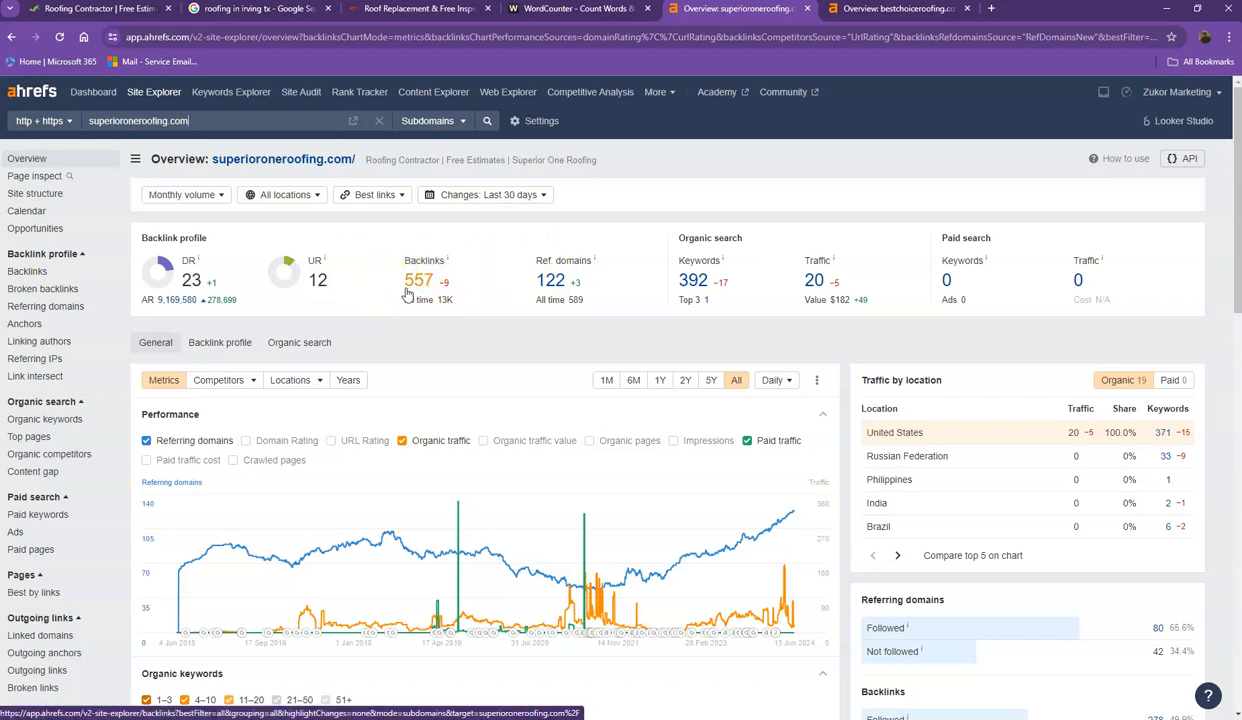
# Bring up the Ahrefs overview for bestchoiceroofing.com showing DR 28 and 4.4K backlinks
pyautogui.click(896, 8)
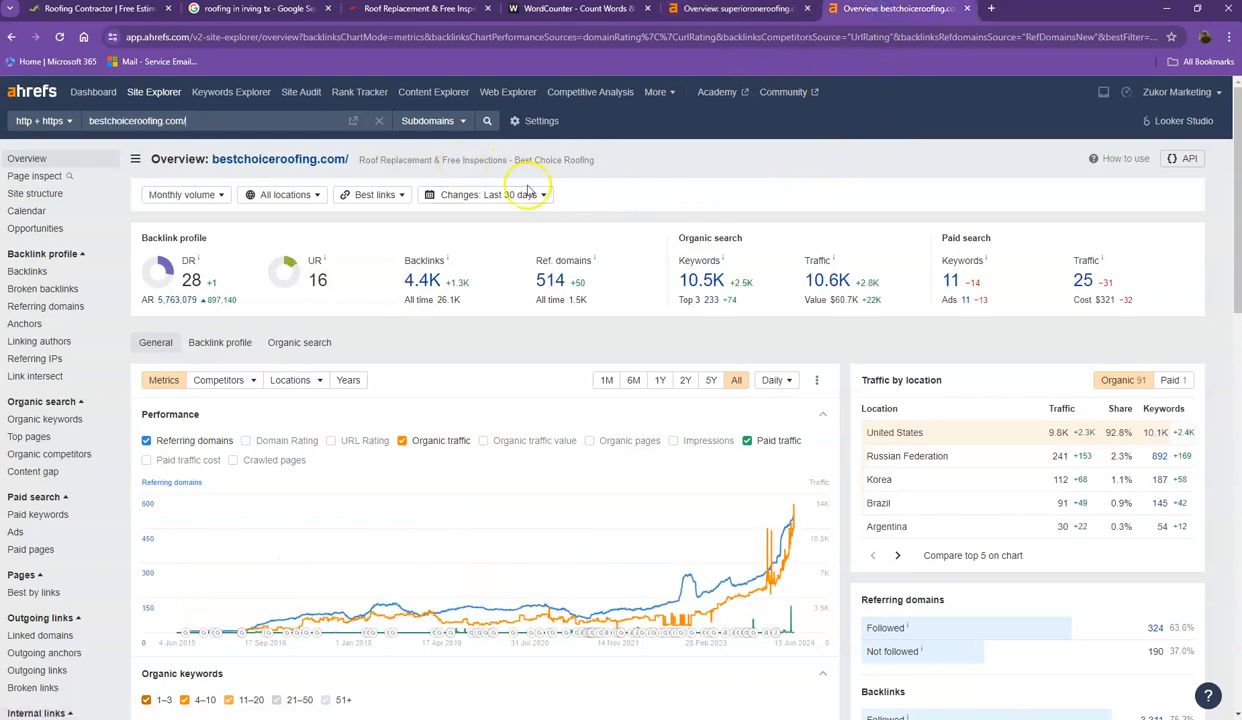
# Compare both sites' Ahrefs overviews, then bring up bestchoiceroofing.com's 514 referring domains
pyautogui.click(740, 8)
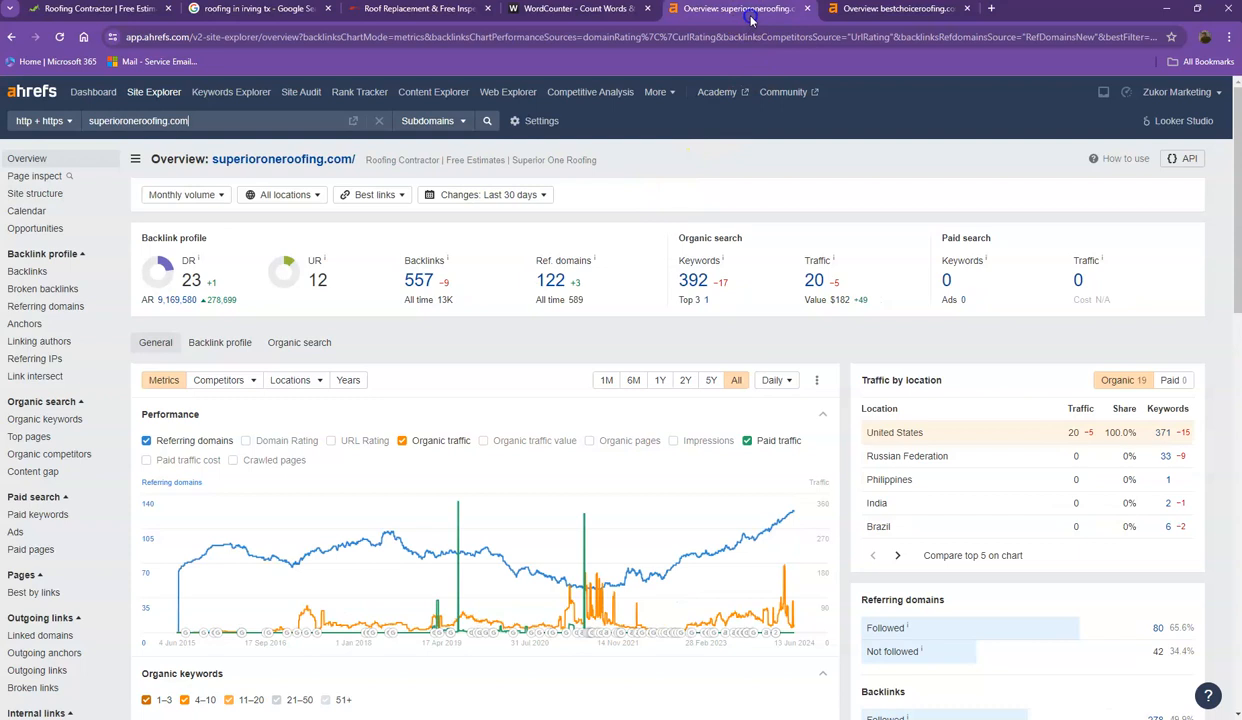
pyautogui.click(896, 8)
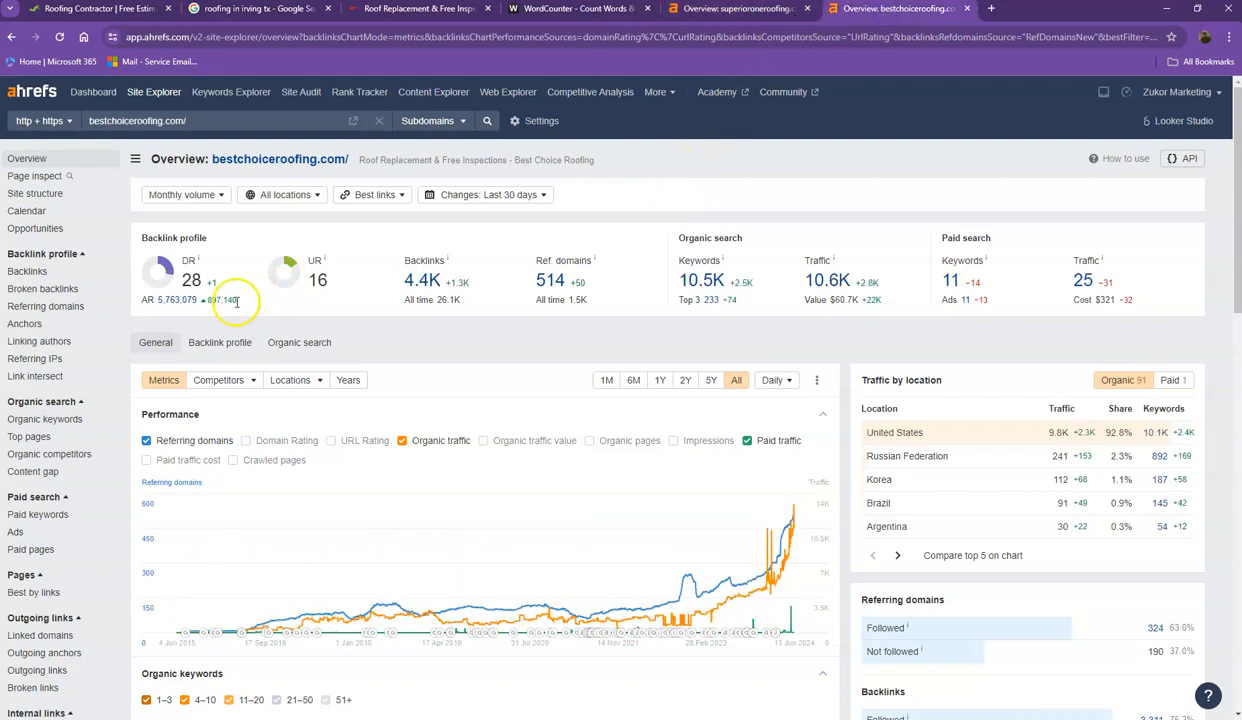
pyautogui.moveTo(254, 288)
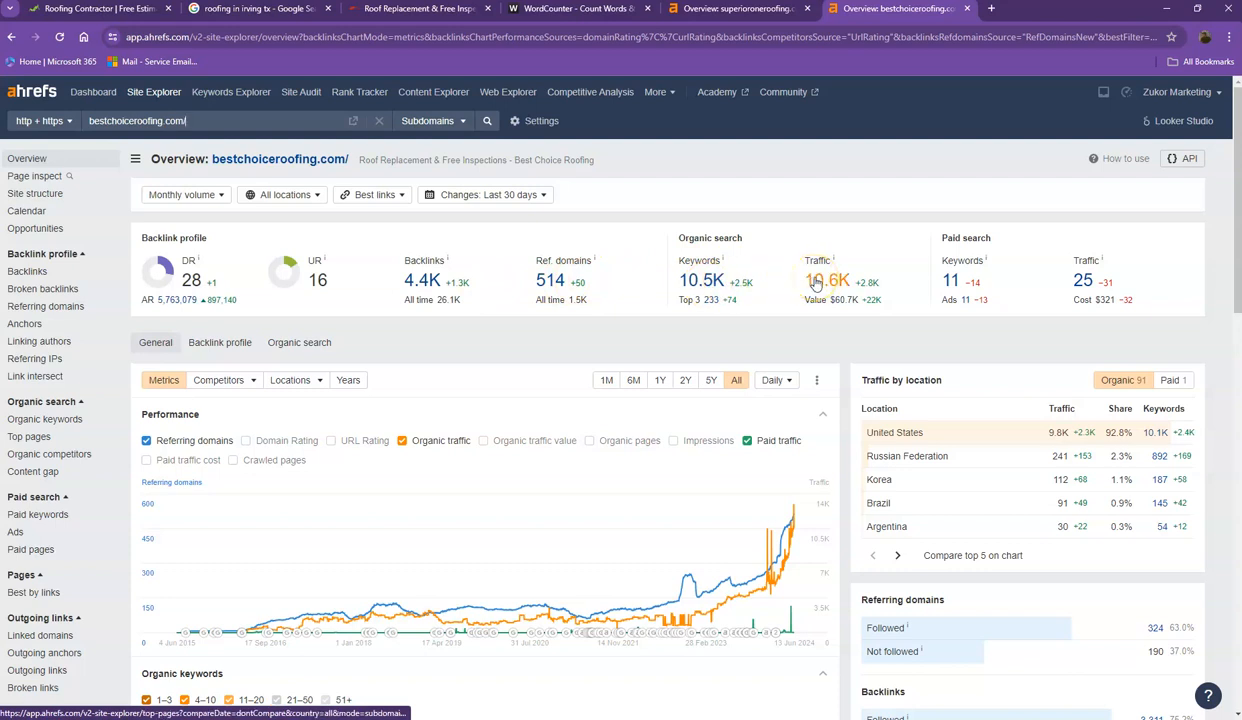
pyautogui.click(738, 8)
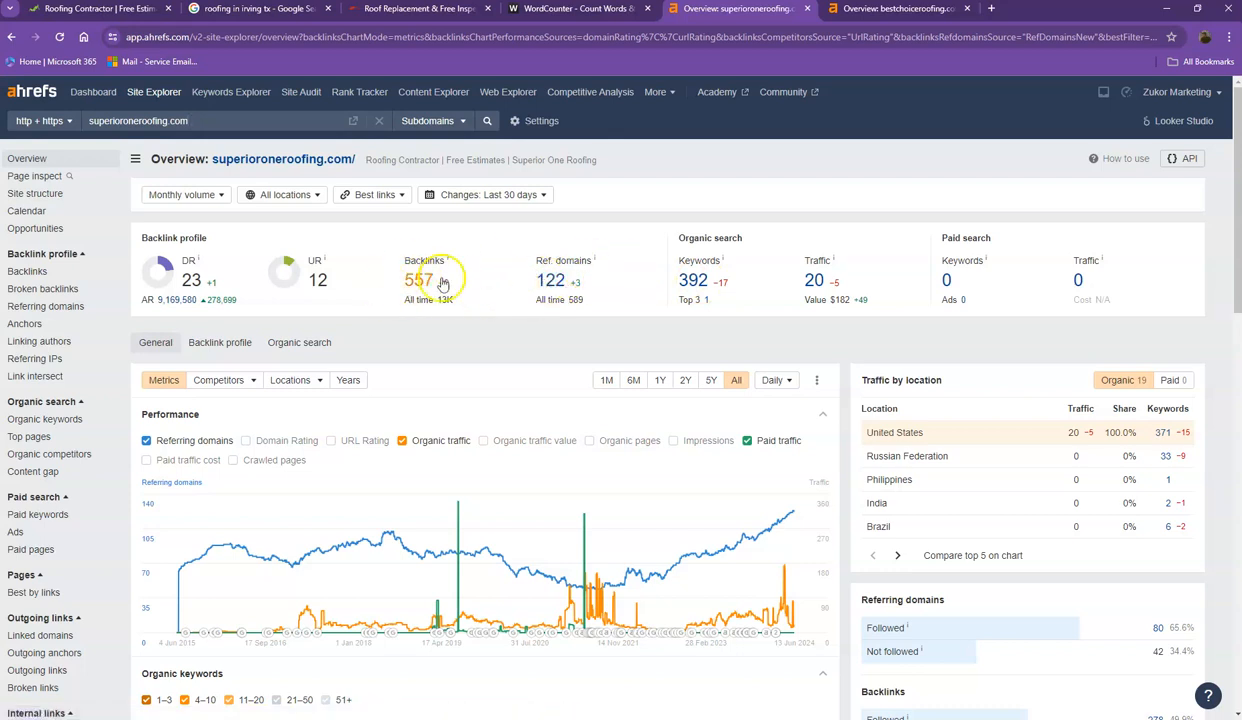
pyautogui.moveTo(844, 300)
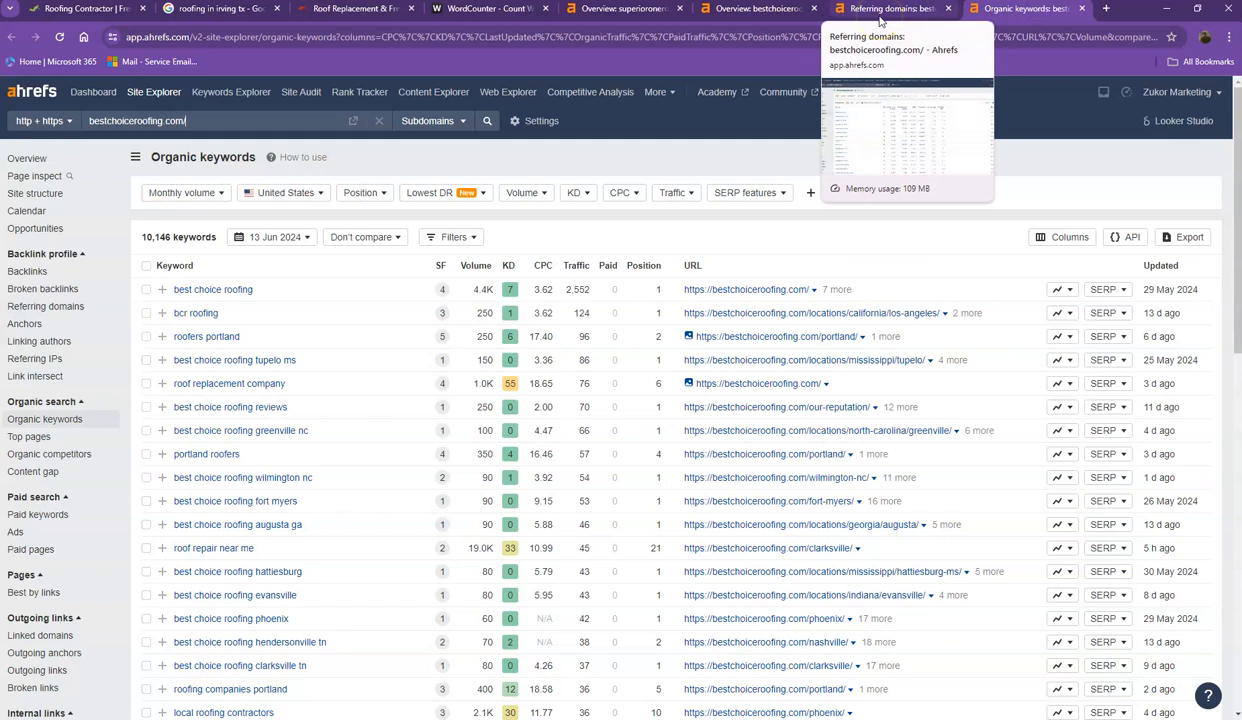
pyautogui.click(44, 306)
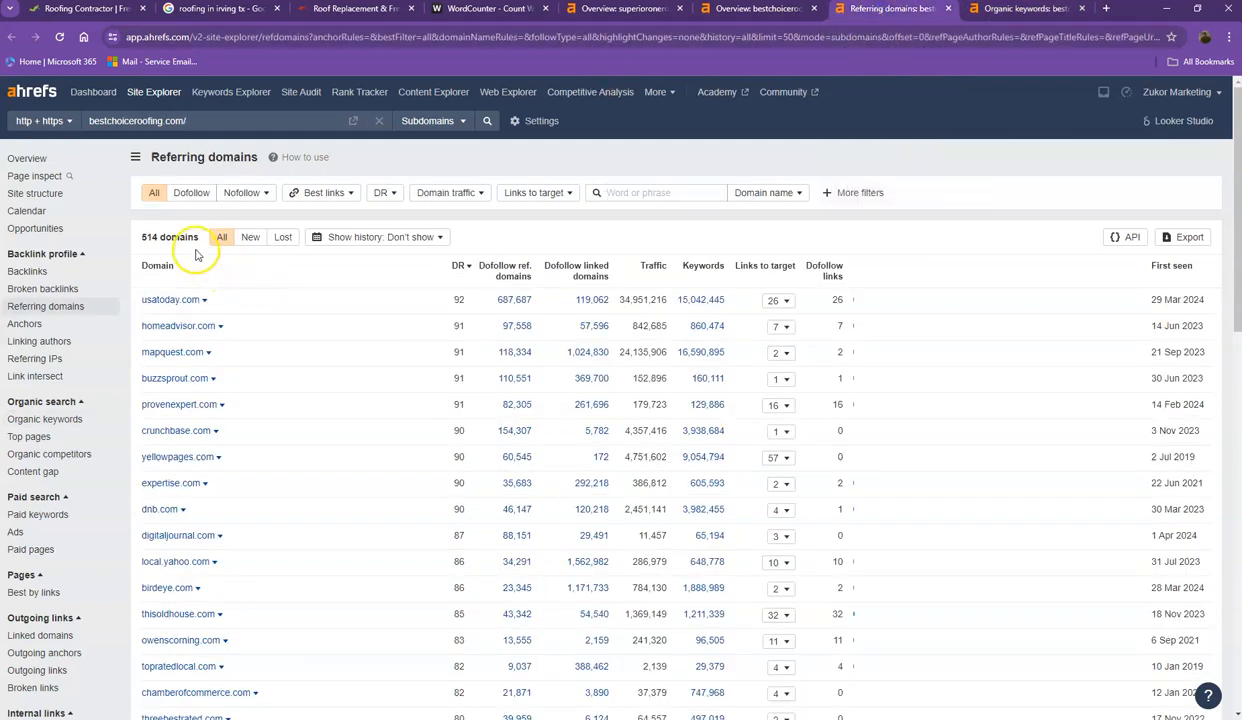
pyautogui.moveTo(362, 276)
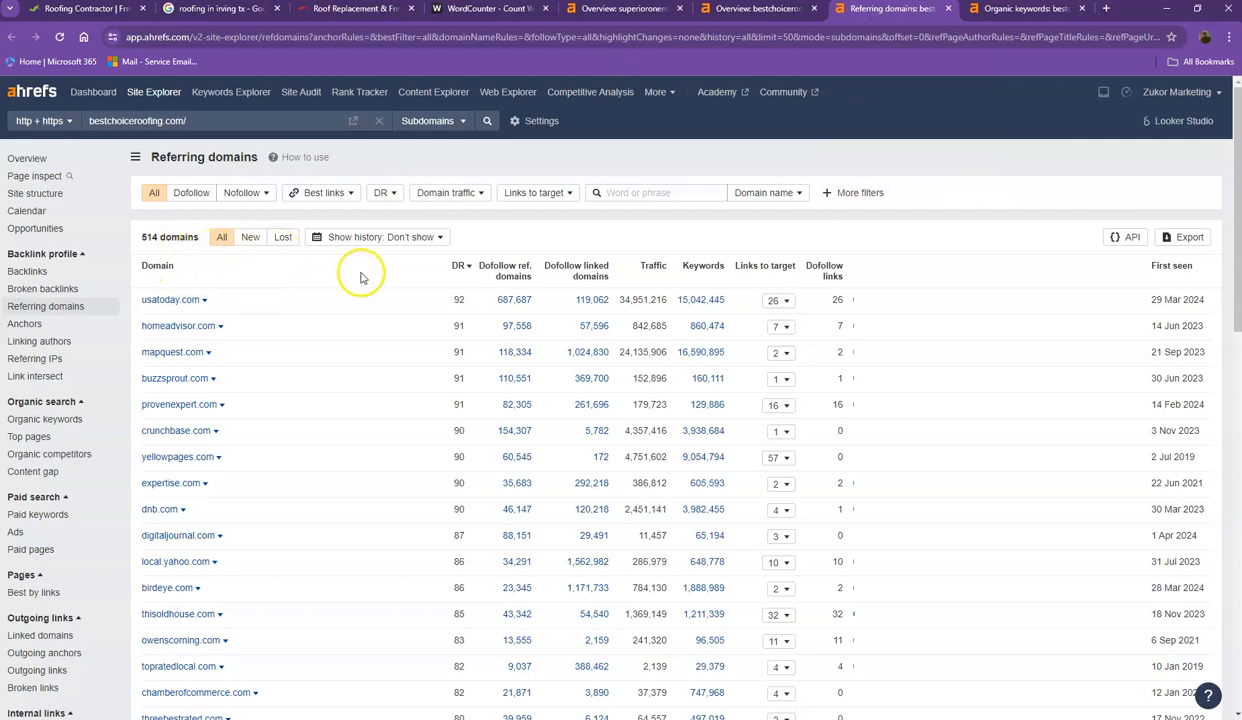
# Look through Best Choice Roofing's referring domains list and return to its organic keywords report
pyautogui.scroll(-3)
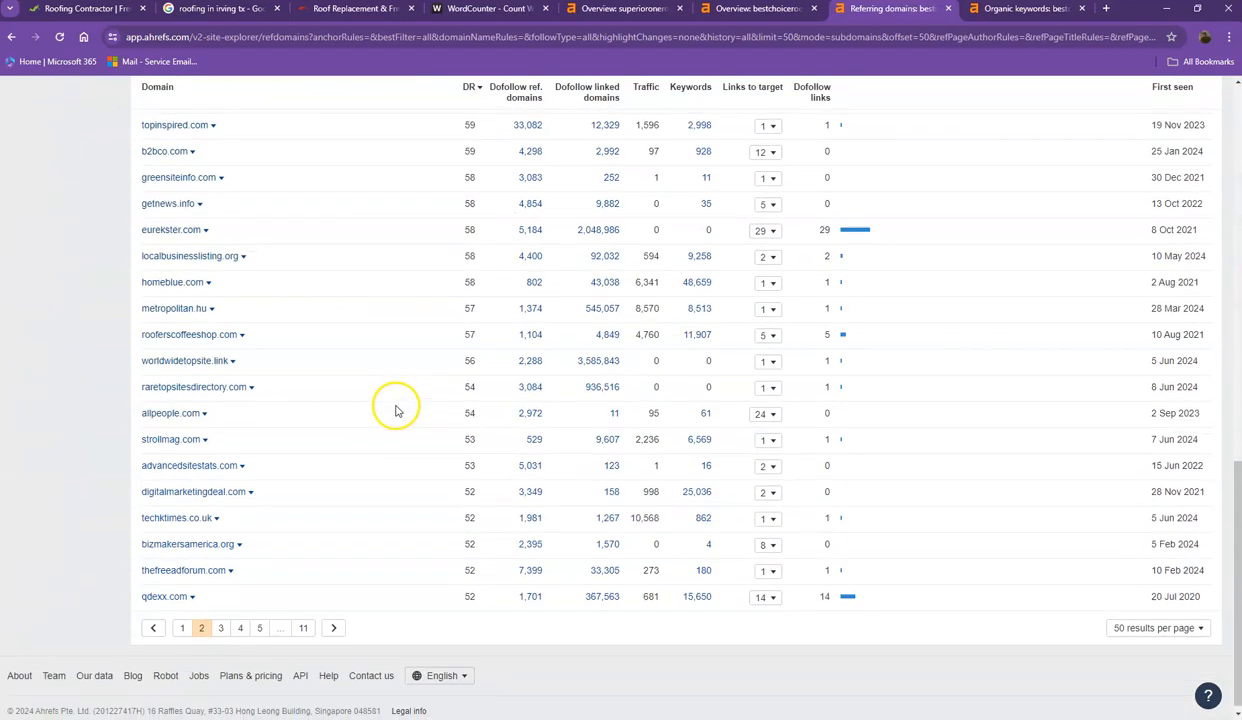
pyautogui.click(1024, 8)
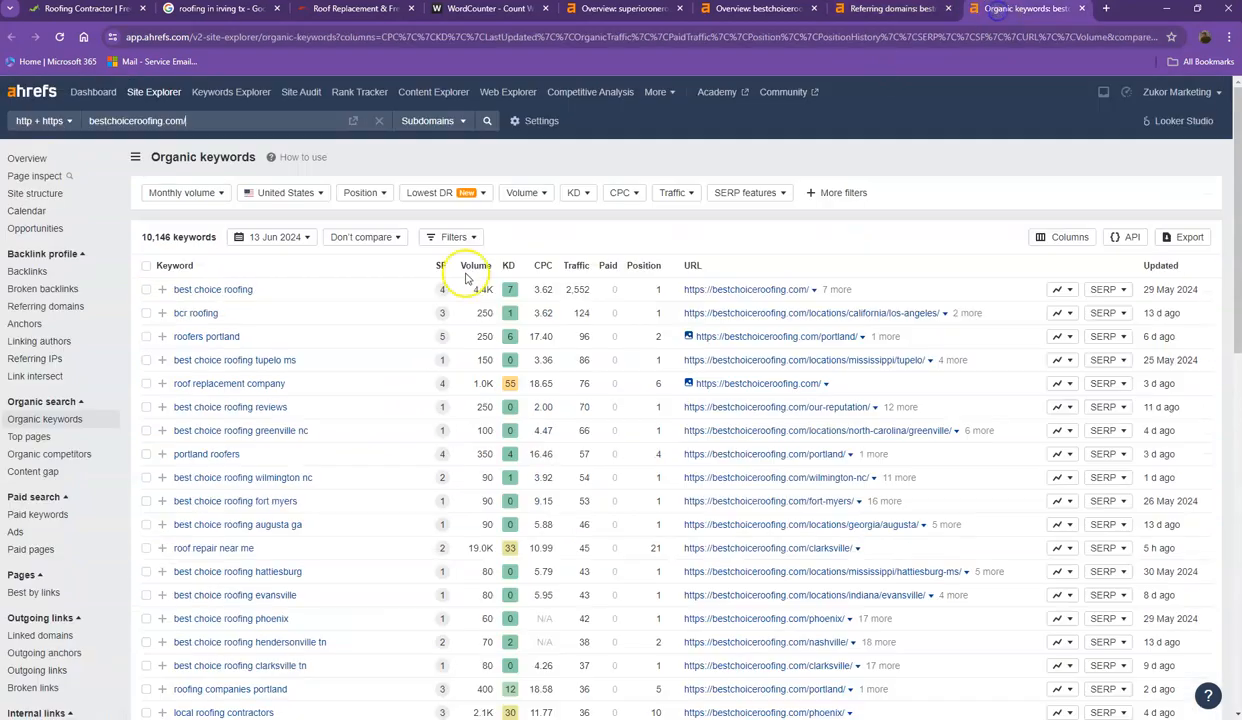
# Browse Best Choice Roofing's 10,146 organic keywords, then return to its DR 28 site overview
pyautogui.scroll(-3)
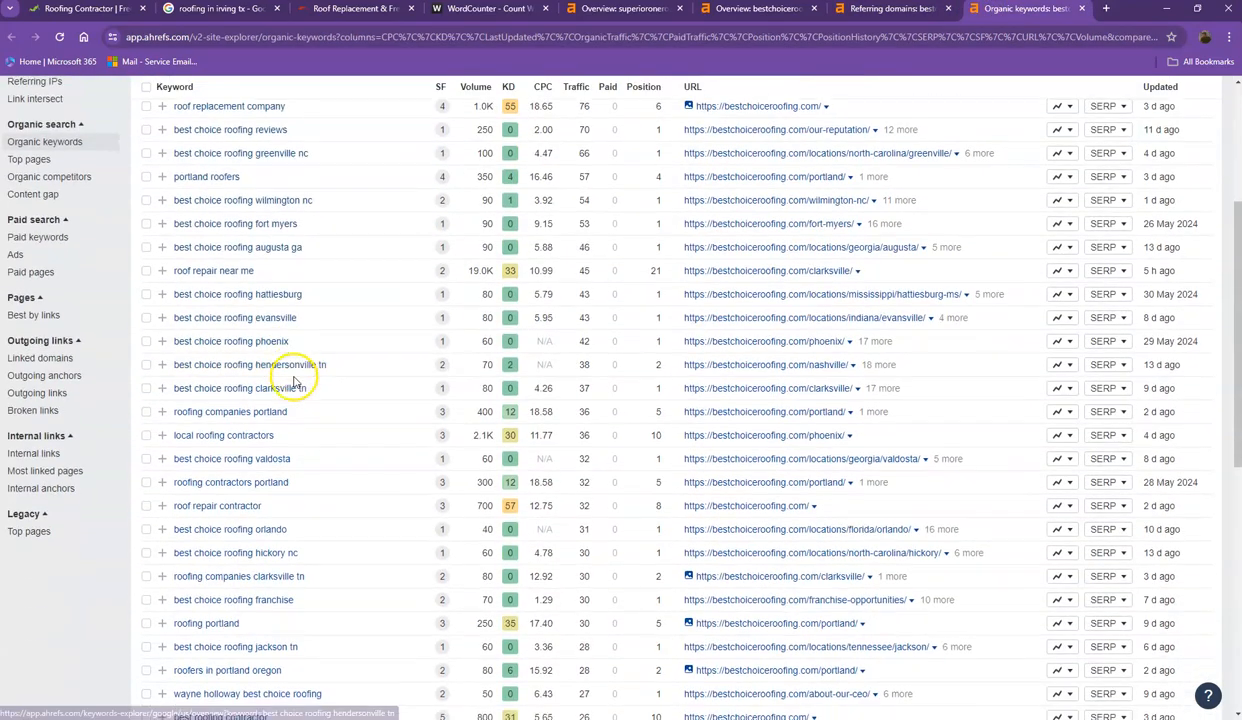
pyautogui.scroll(-3)
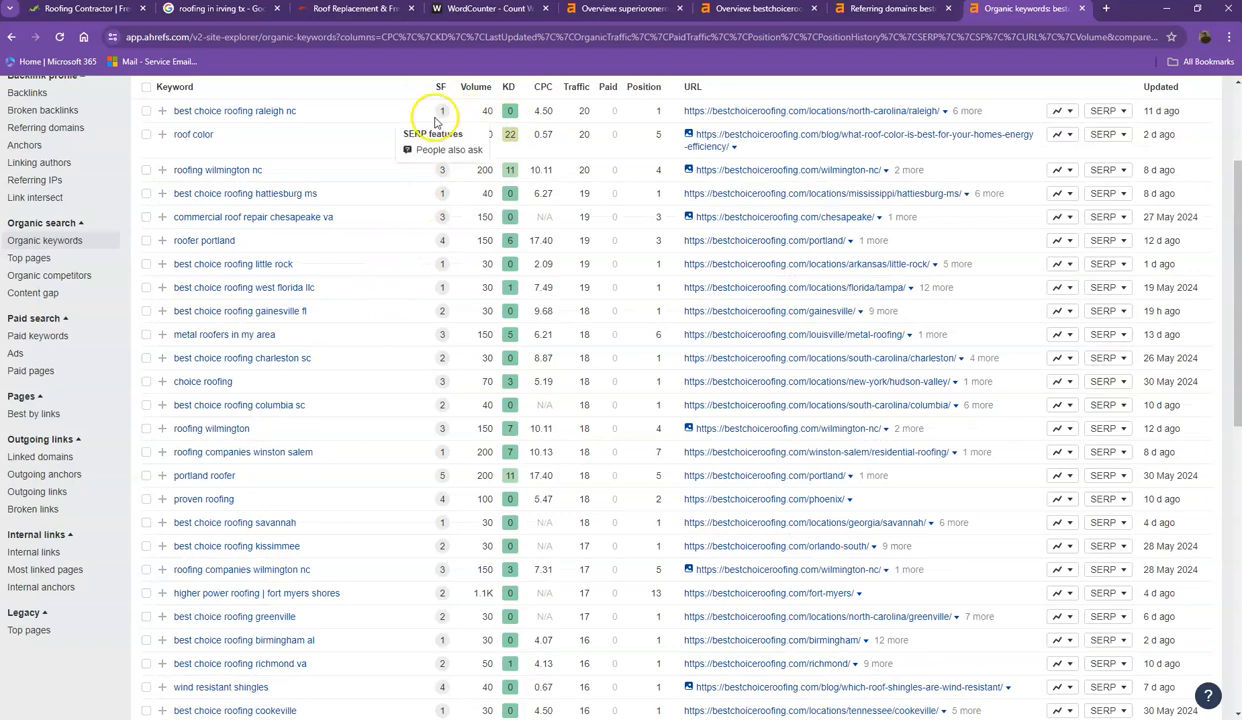
pyautogui.scroll(-3)
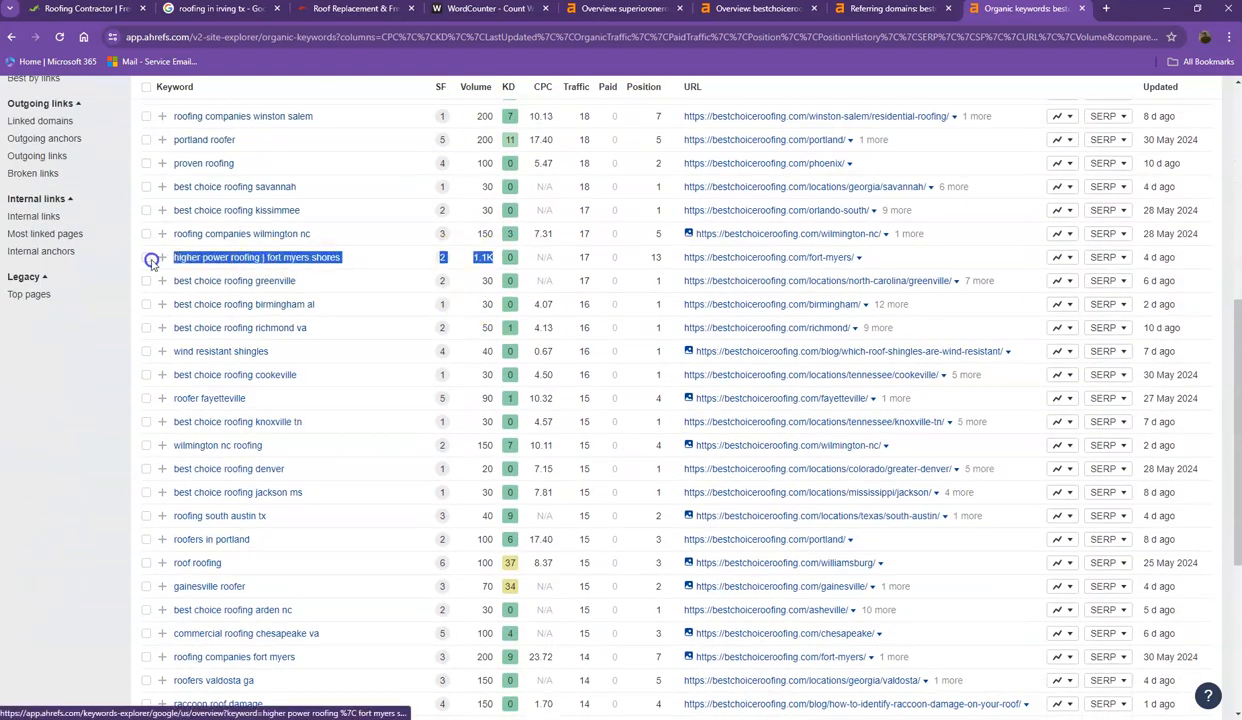
pyautogui.scroll(-3)
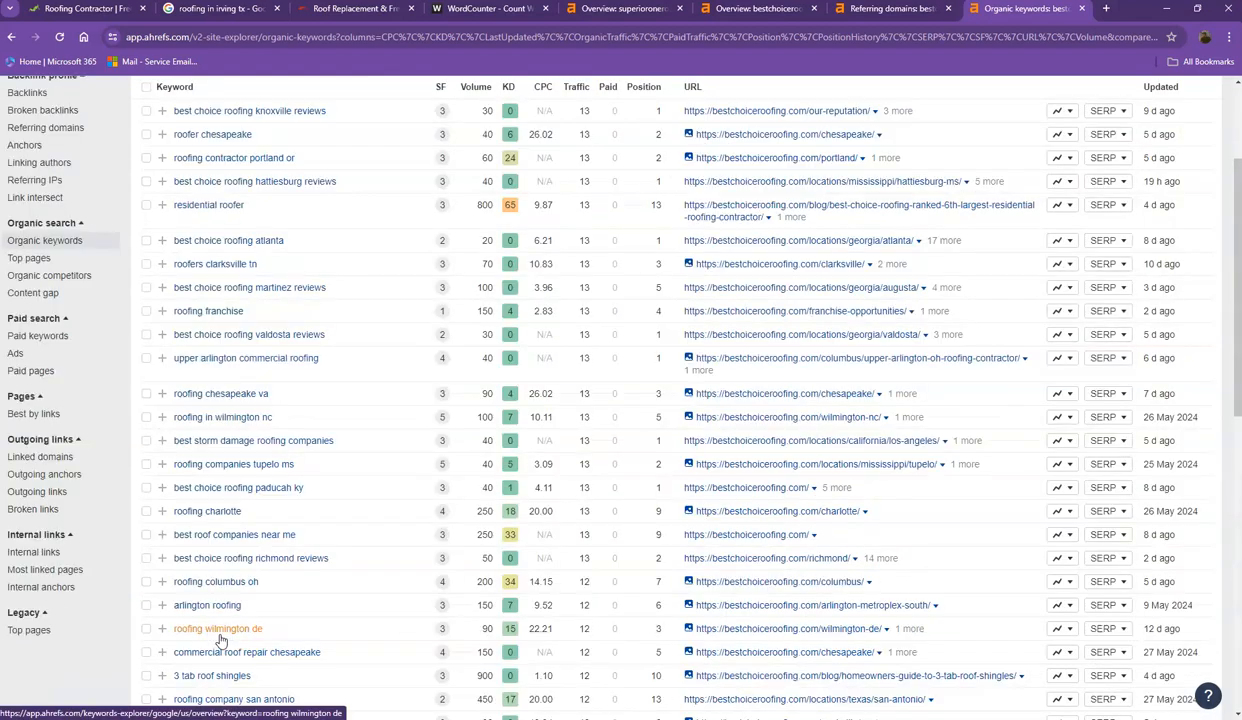
pyautogui.scroll(-3)
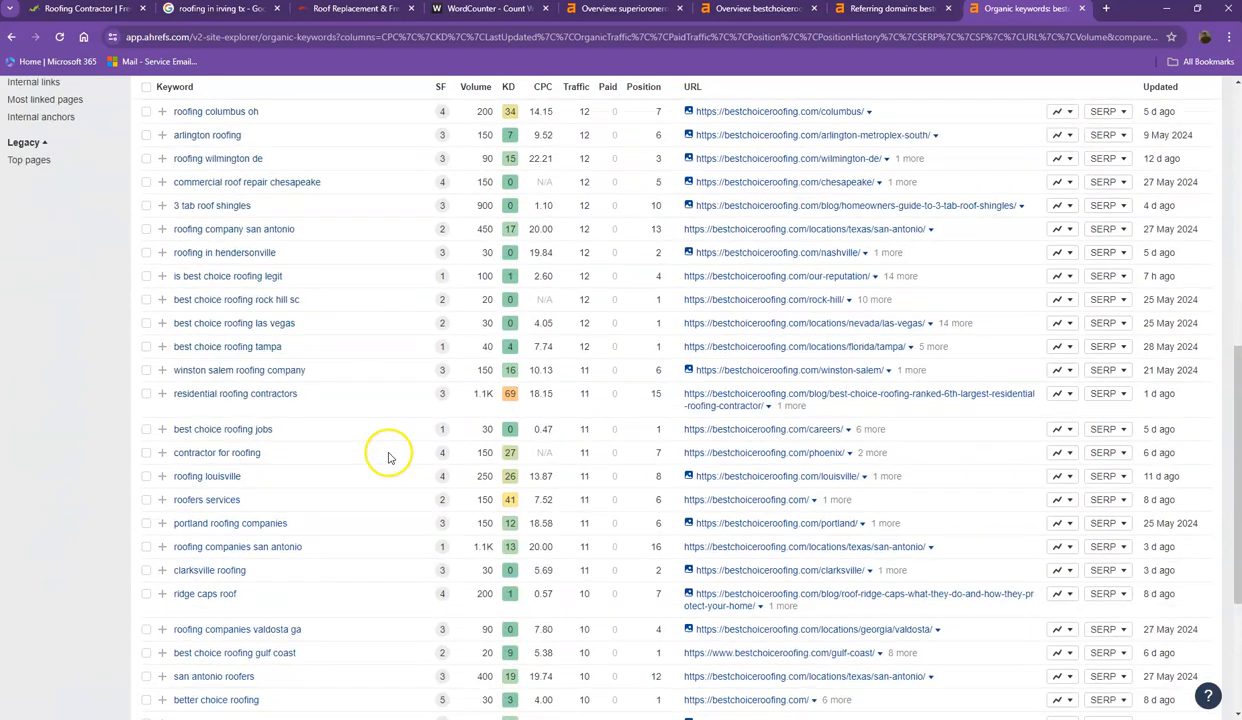
pyautogui.click(220, 620)
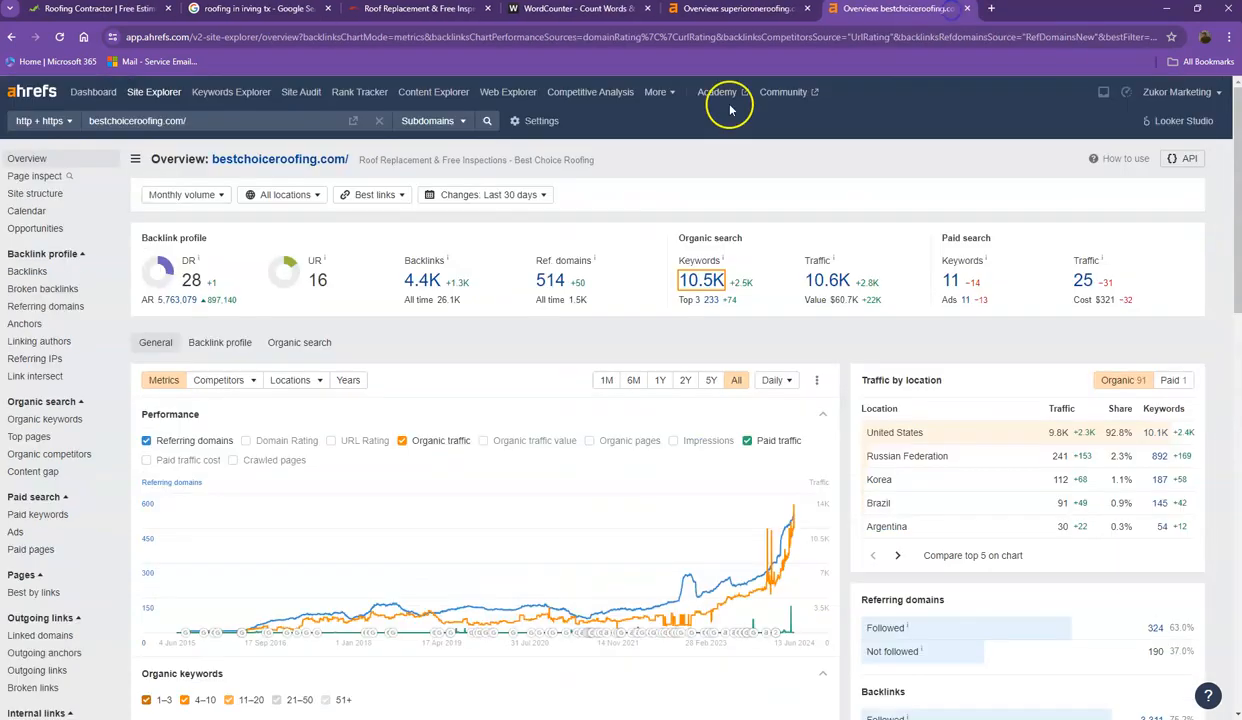
# Review Superior One Roofing's homepage services and roofing systems sections, dismissing the stray image options
pyautogui.click(96, 8)
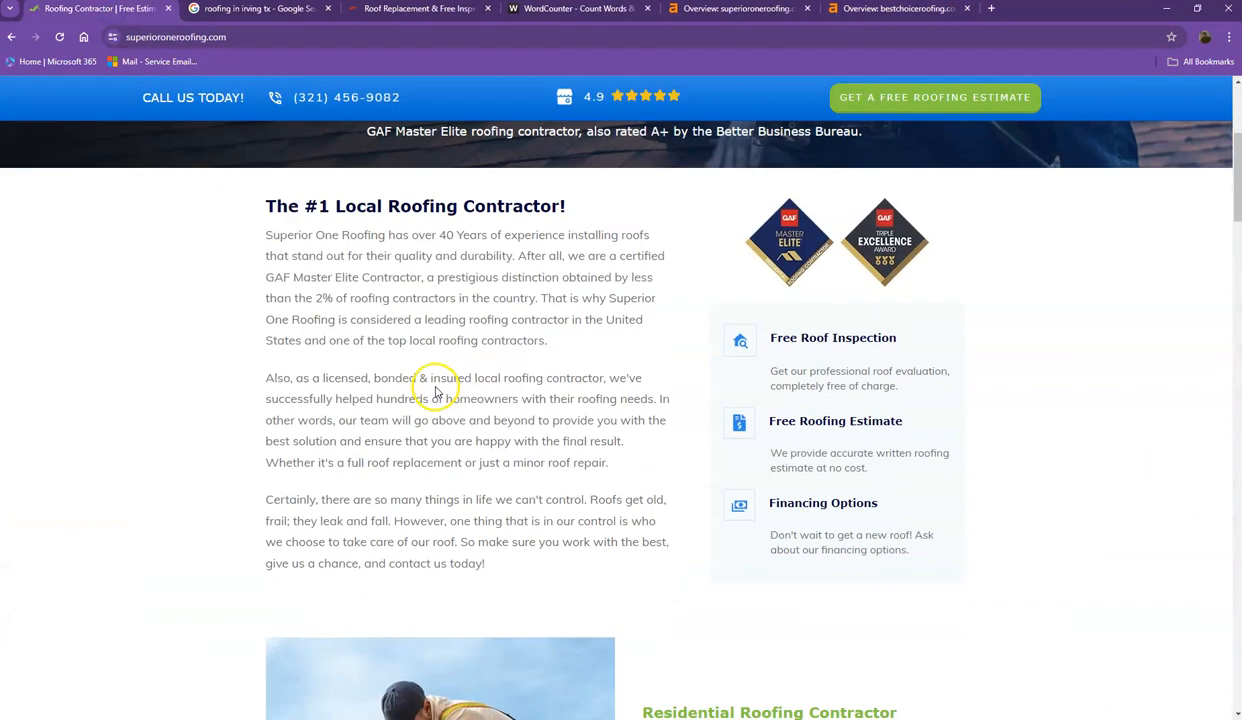
pyautogui.scroll(-3)
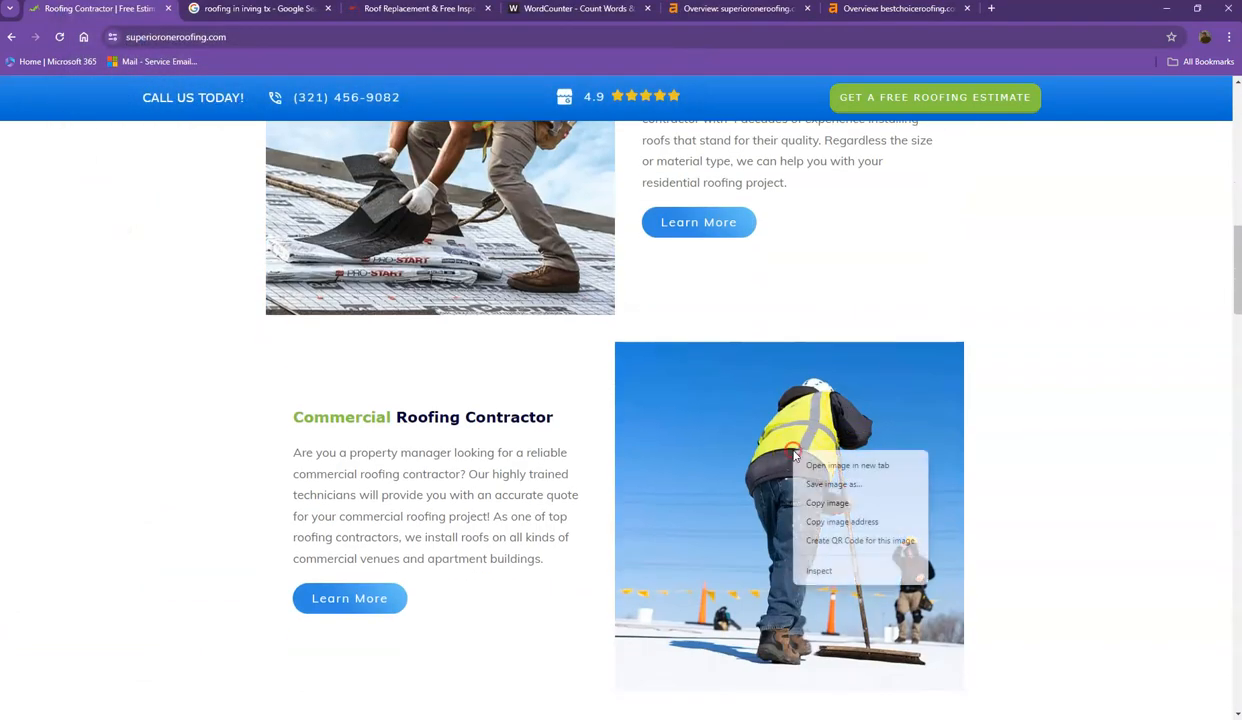
pyautogui.click(832, 484)
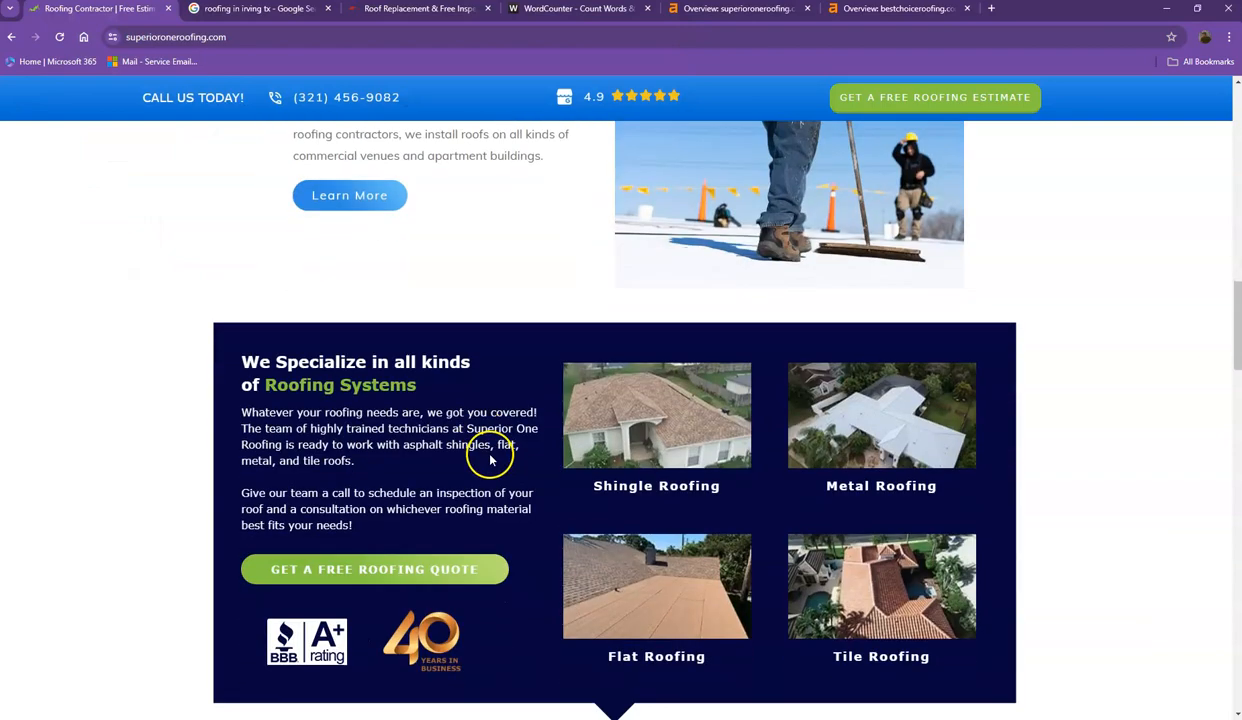
pyautogui.scroll(-3)
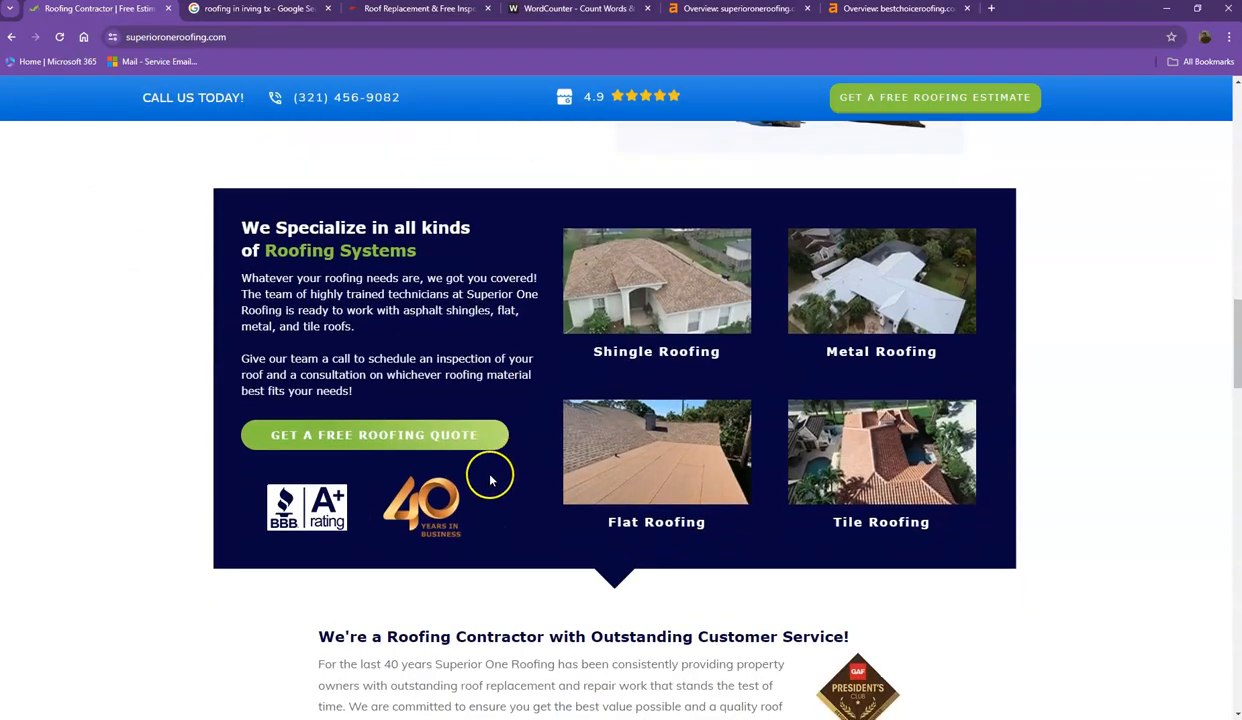
pyautogui.scroll(3)
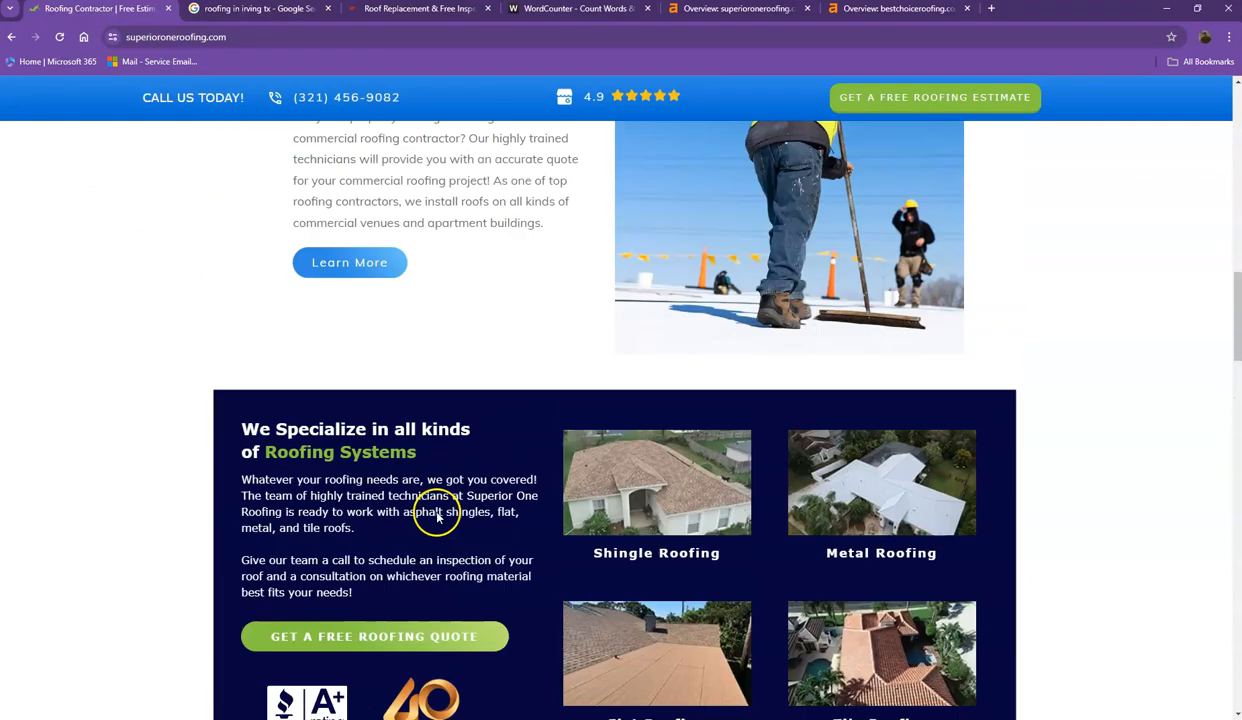
pyautogui.scroll(3)
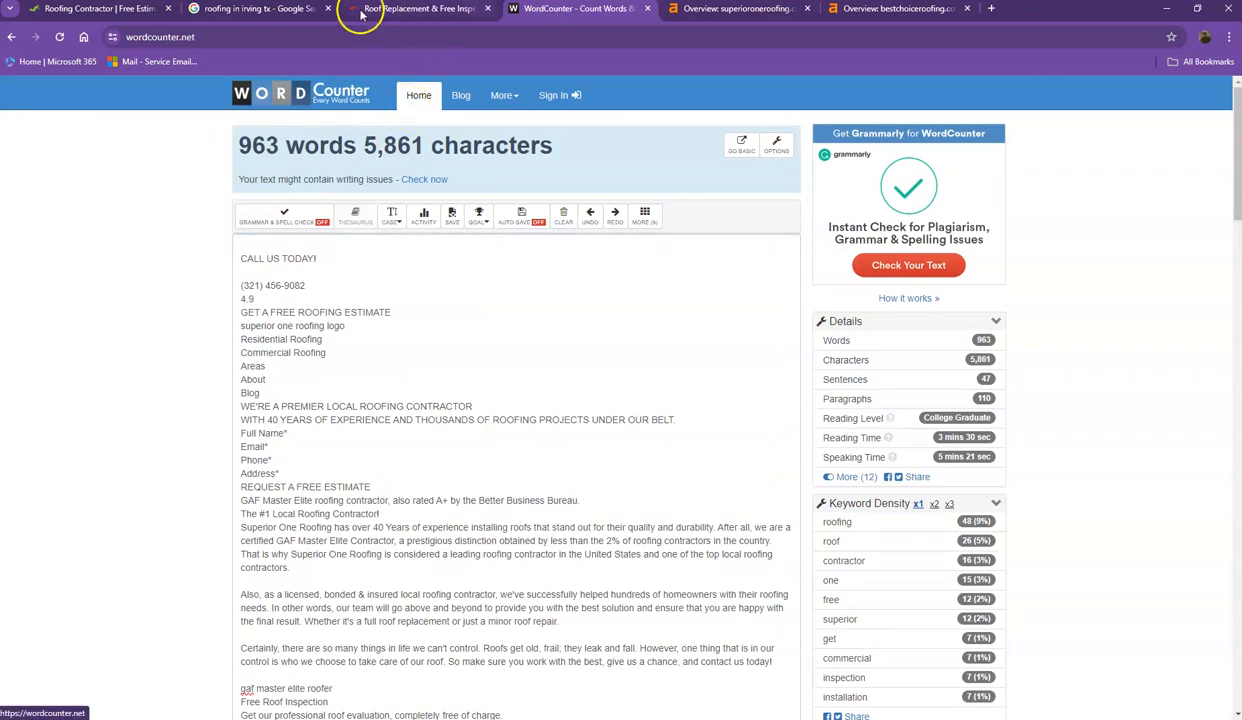
# Revisit the 'roofing in irving tx' Google results, then return to Superior One Roofing's homepage
pyautogui.click(256, 8)
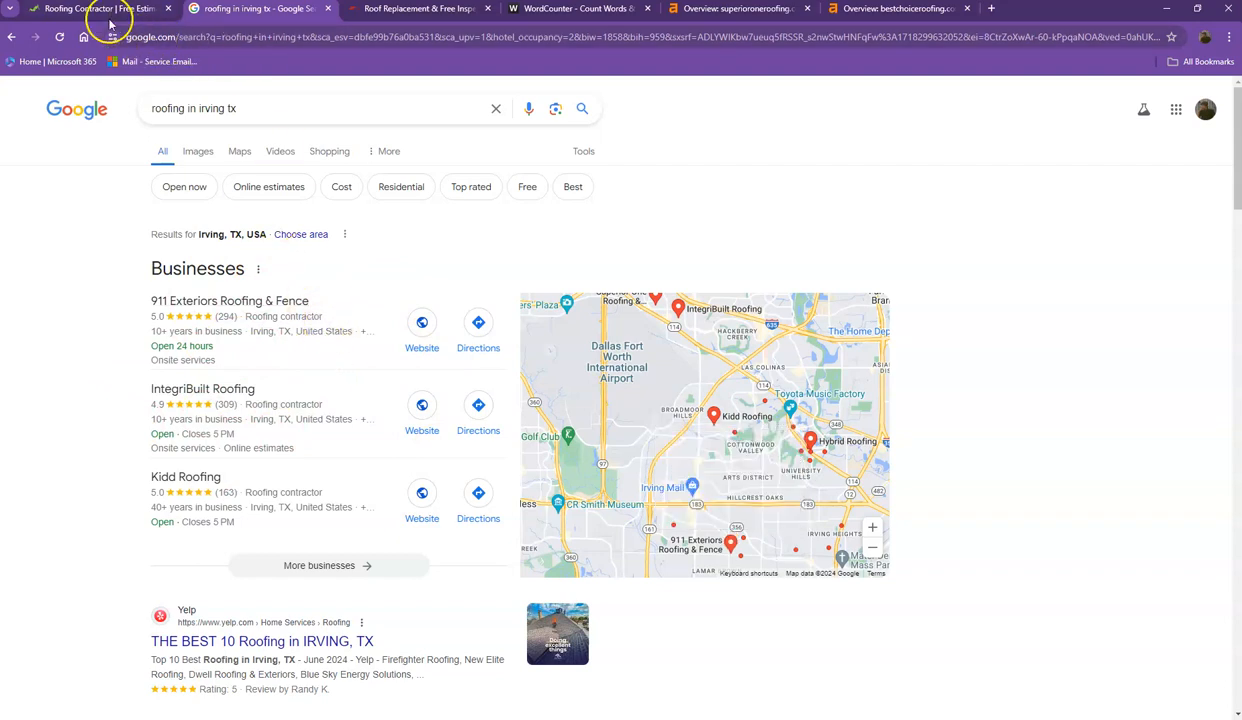
pyautogui.click(96, 8)
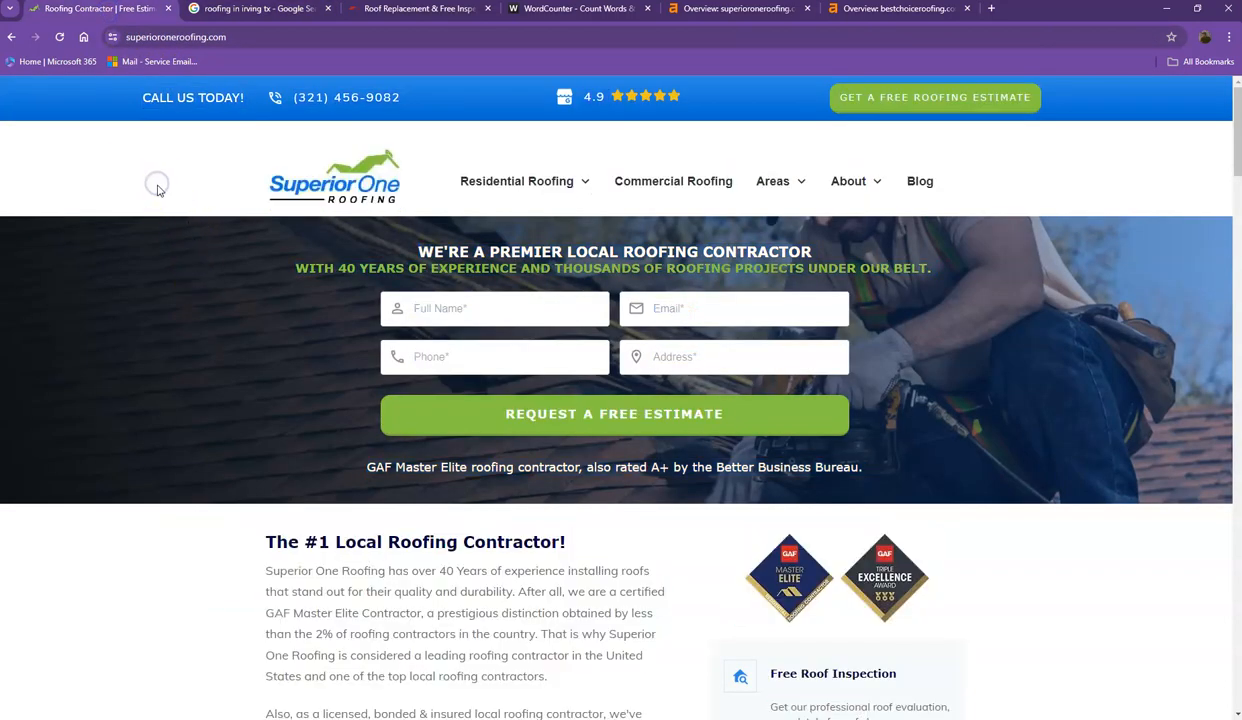
pyautogui.scroll(-3)
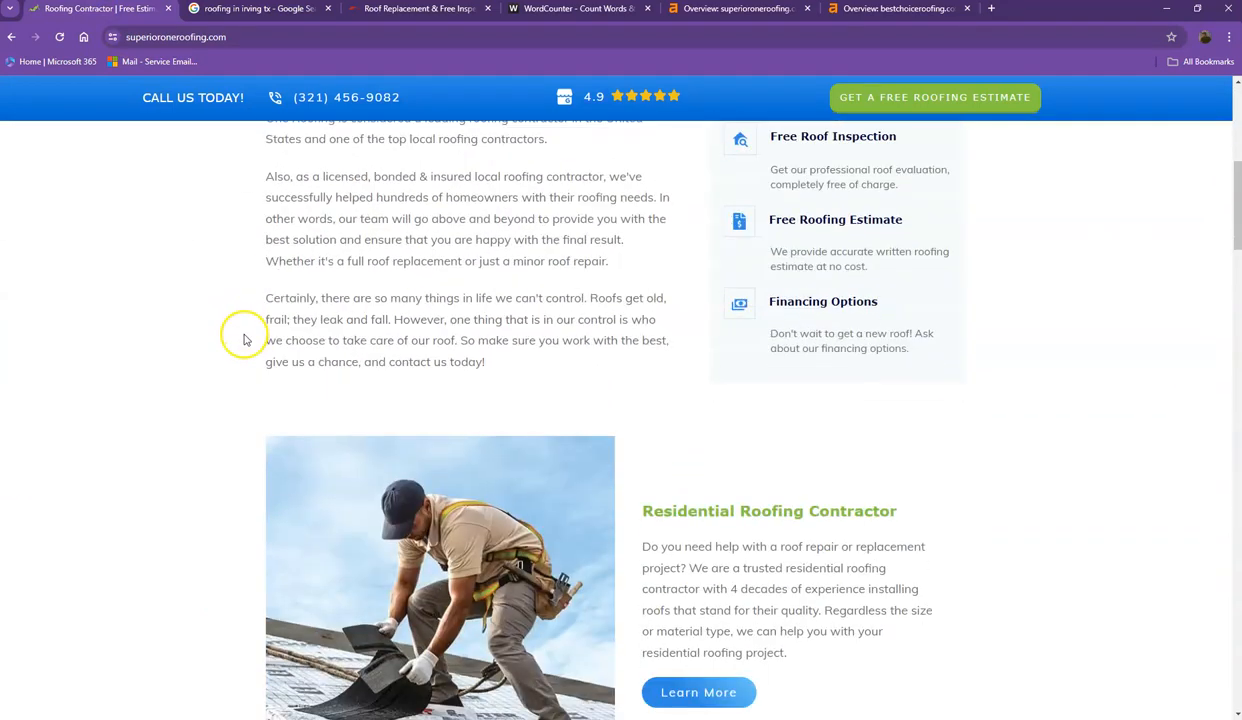
pyautogui.scroll(-3)
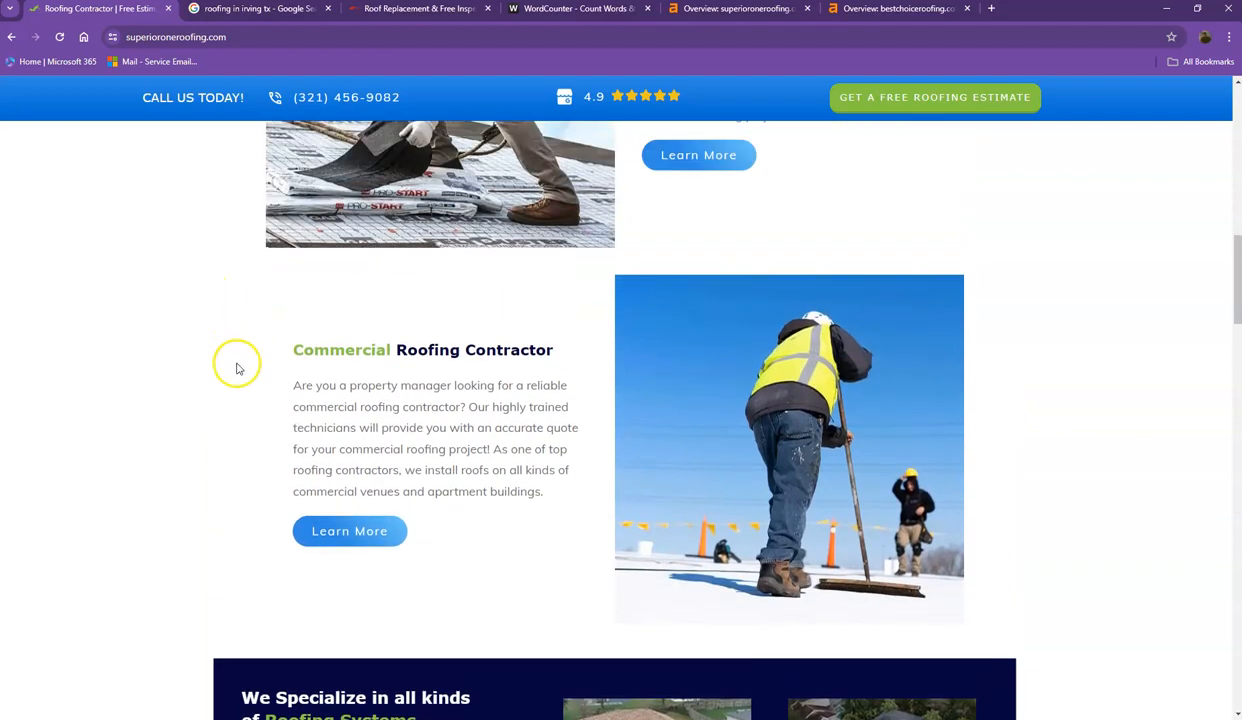
pyautogui.scroll(3)
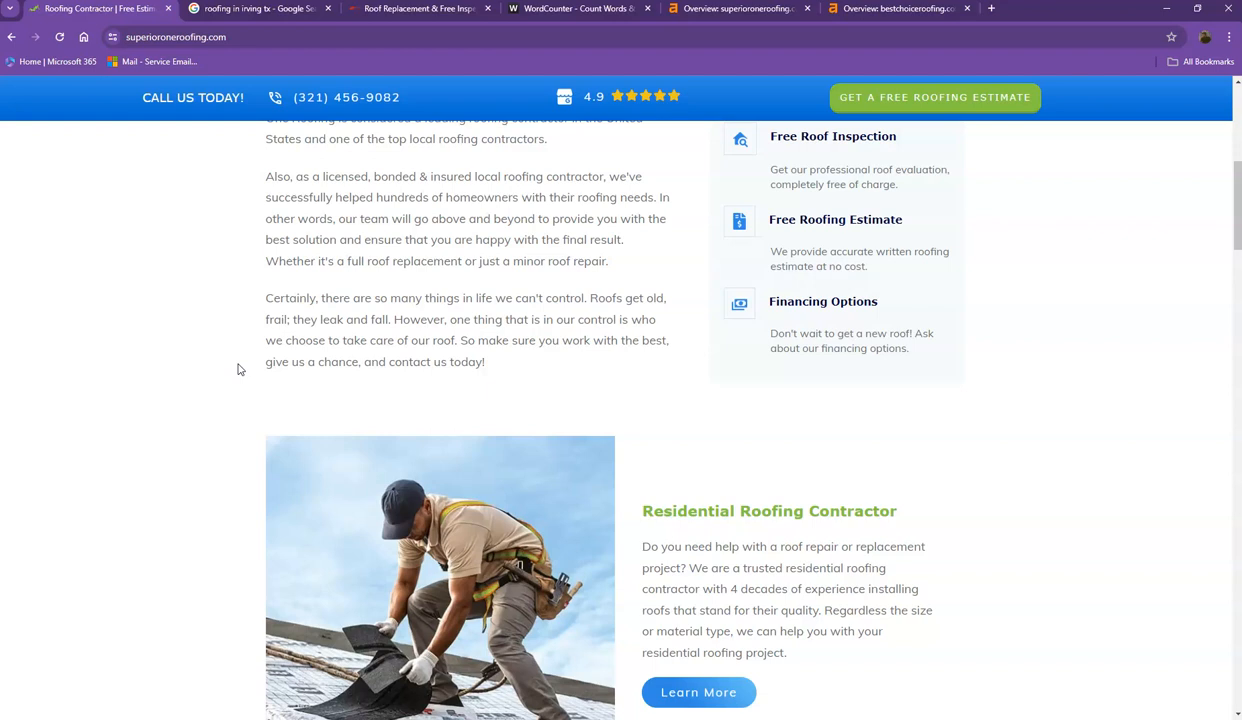
pyautogui.scroll(-3)
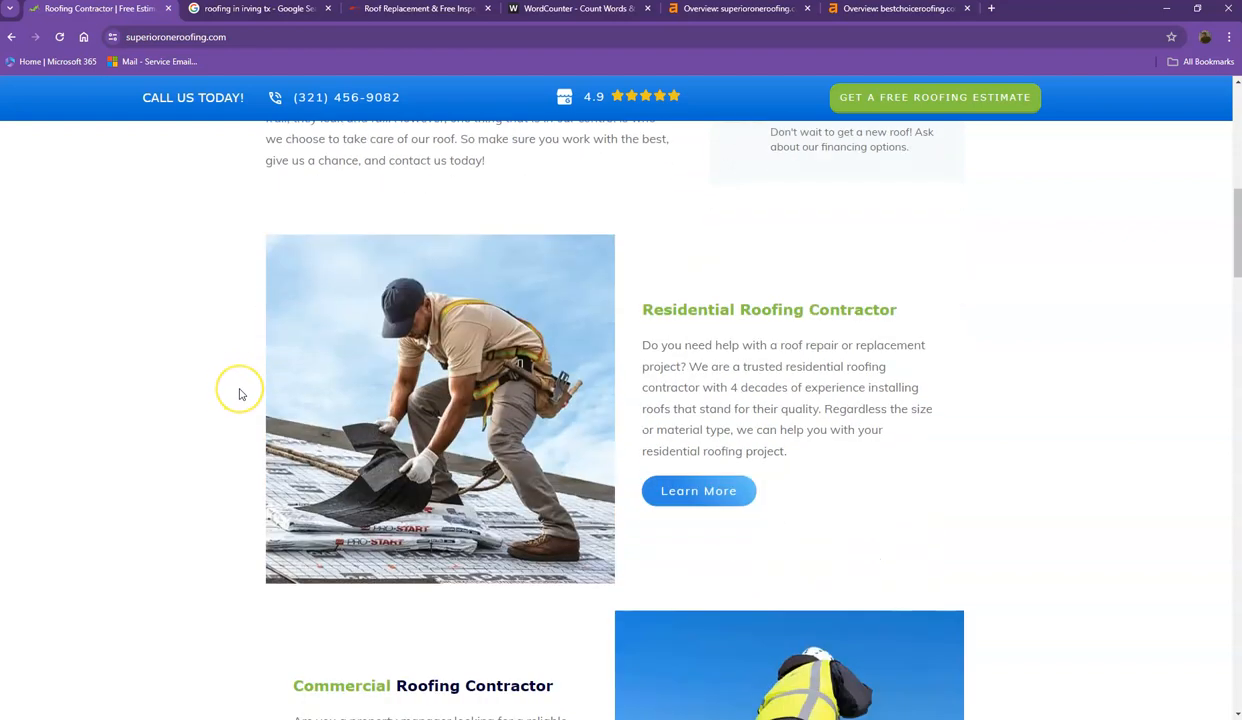
pyautogui.scroll(-3)
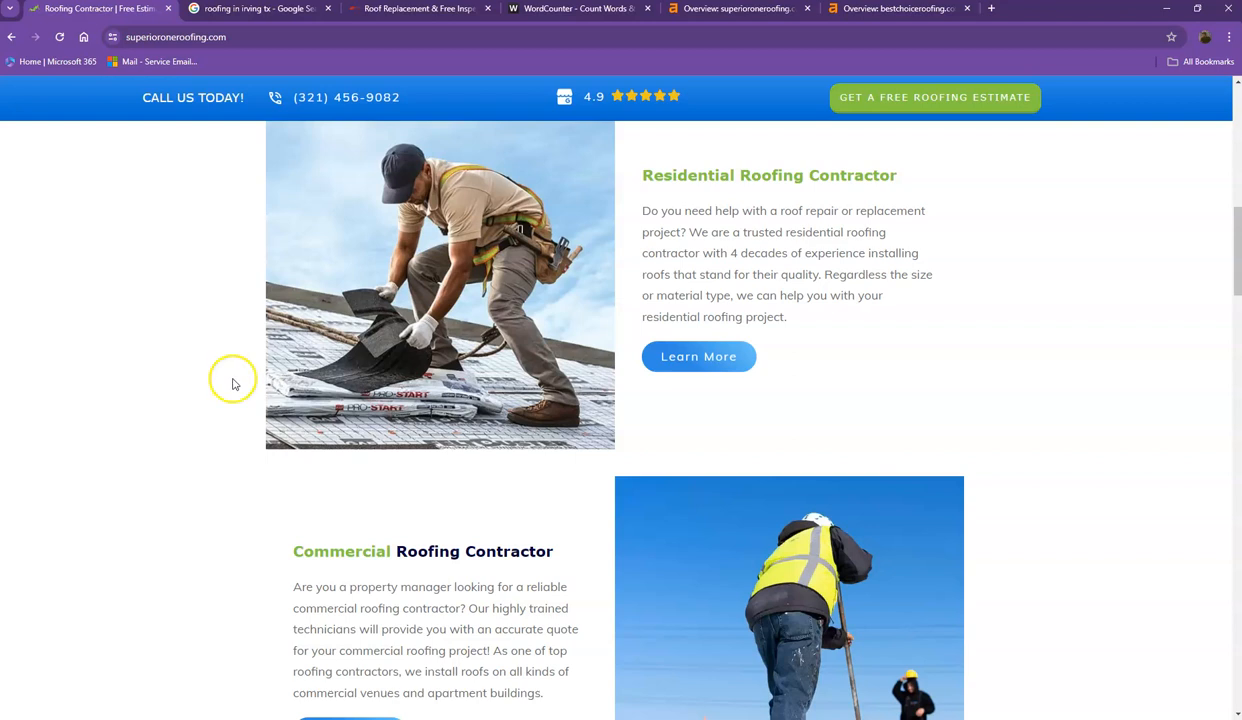
pyautogui.moveTo(208, 340)
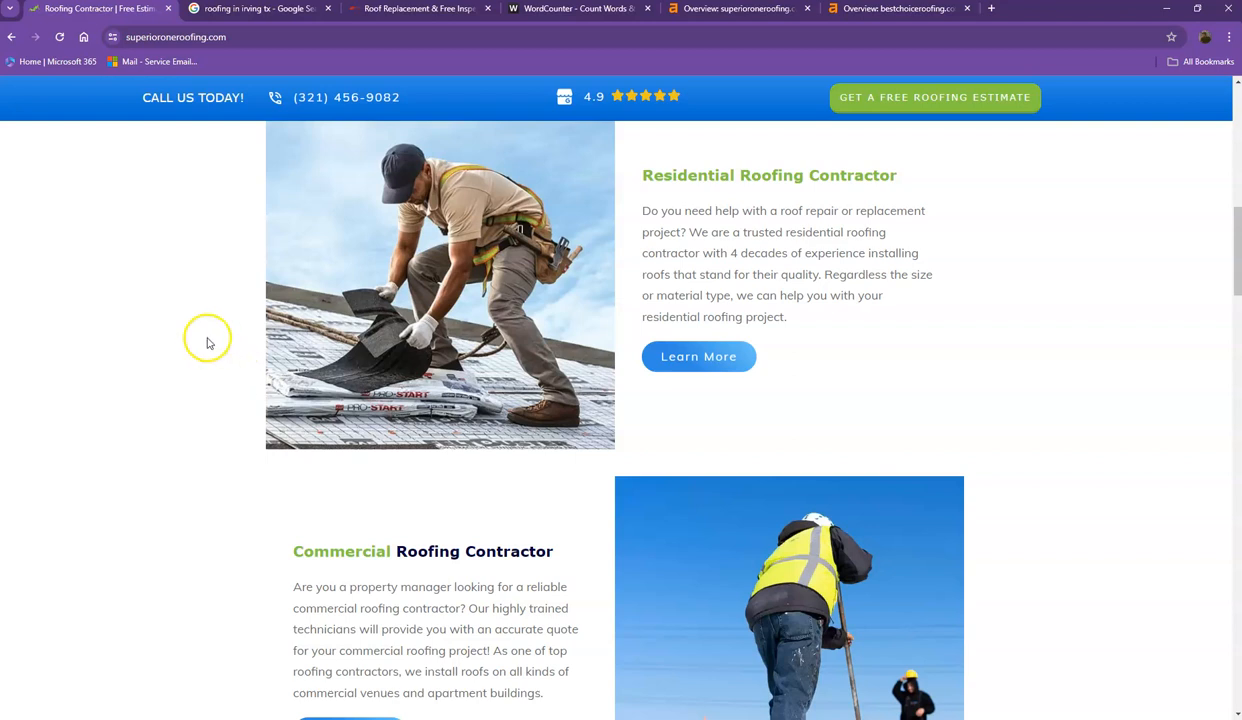
pyautogui.moveTo(208, 338)
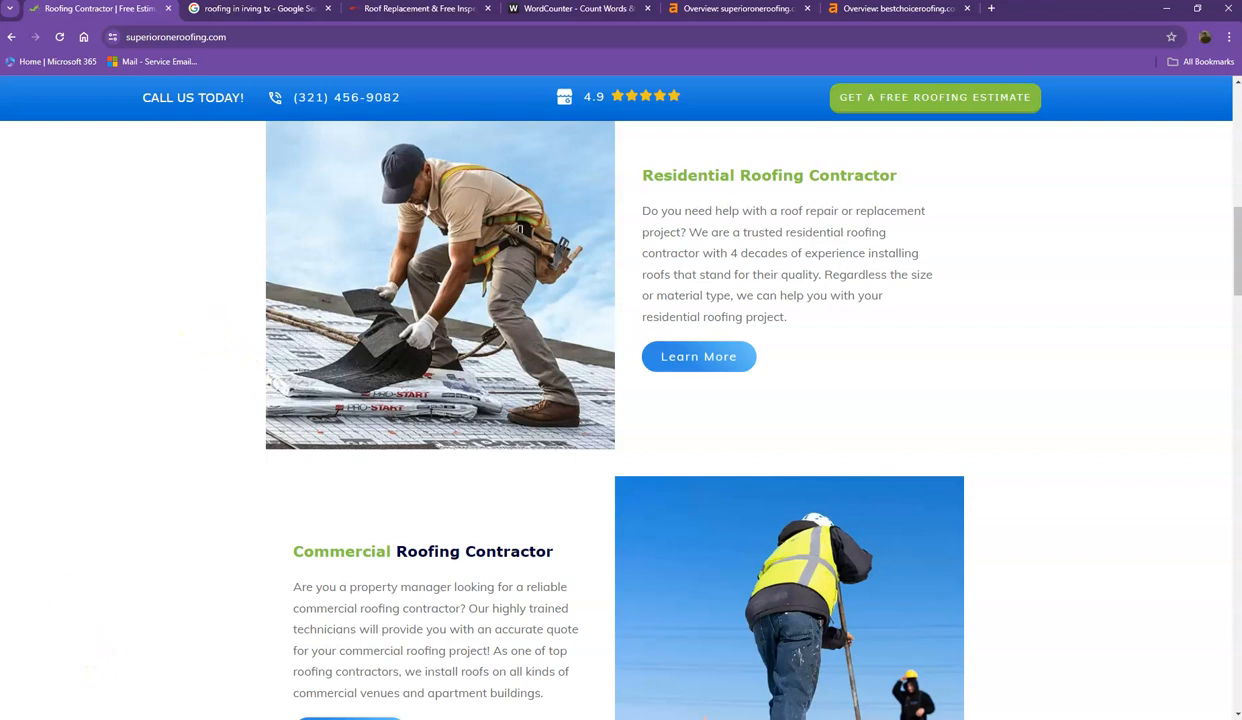